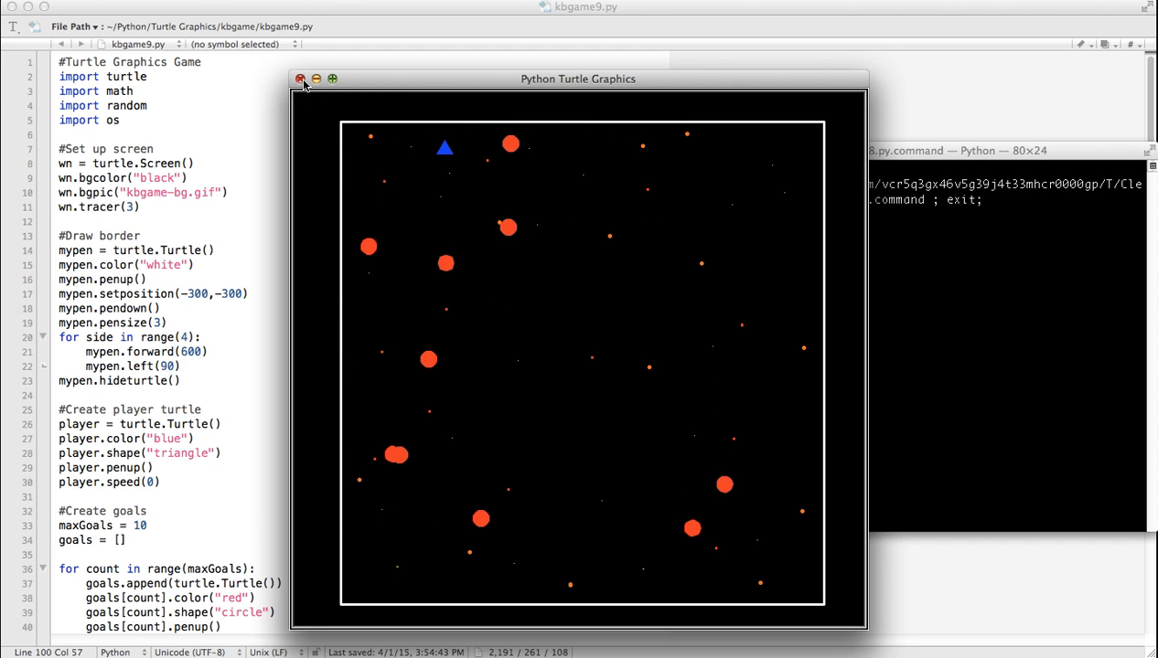
Close the running game and add 'score = 0' below the player setup
left_click(300, 79)
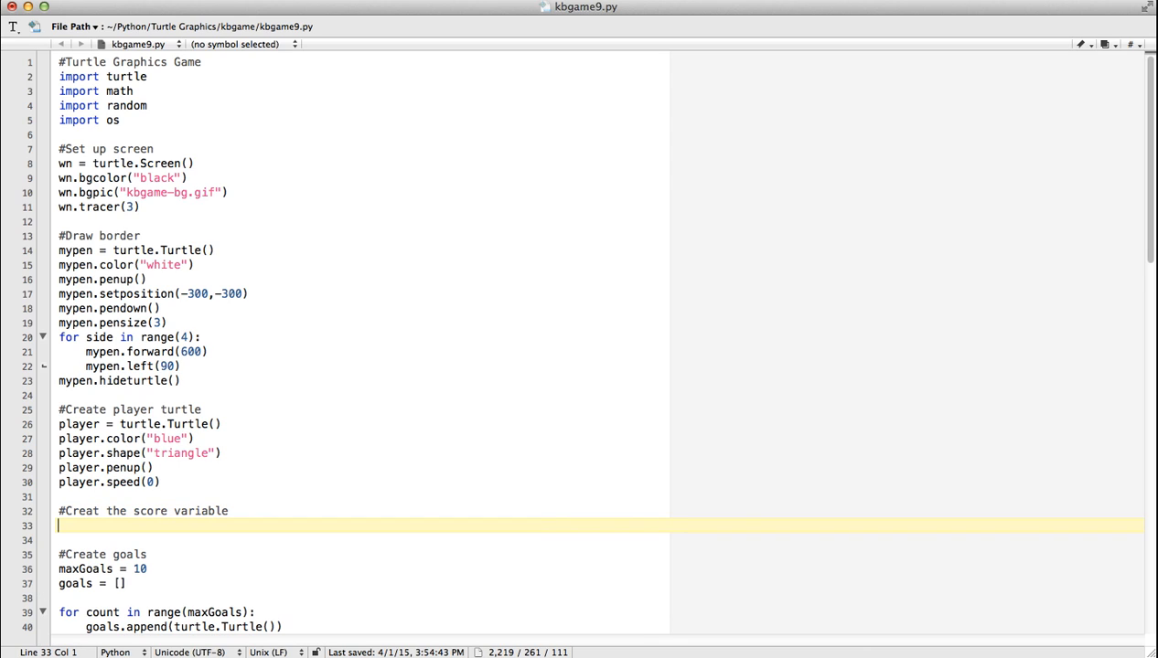
type("score =")
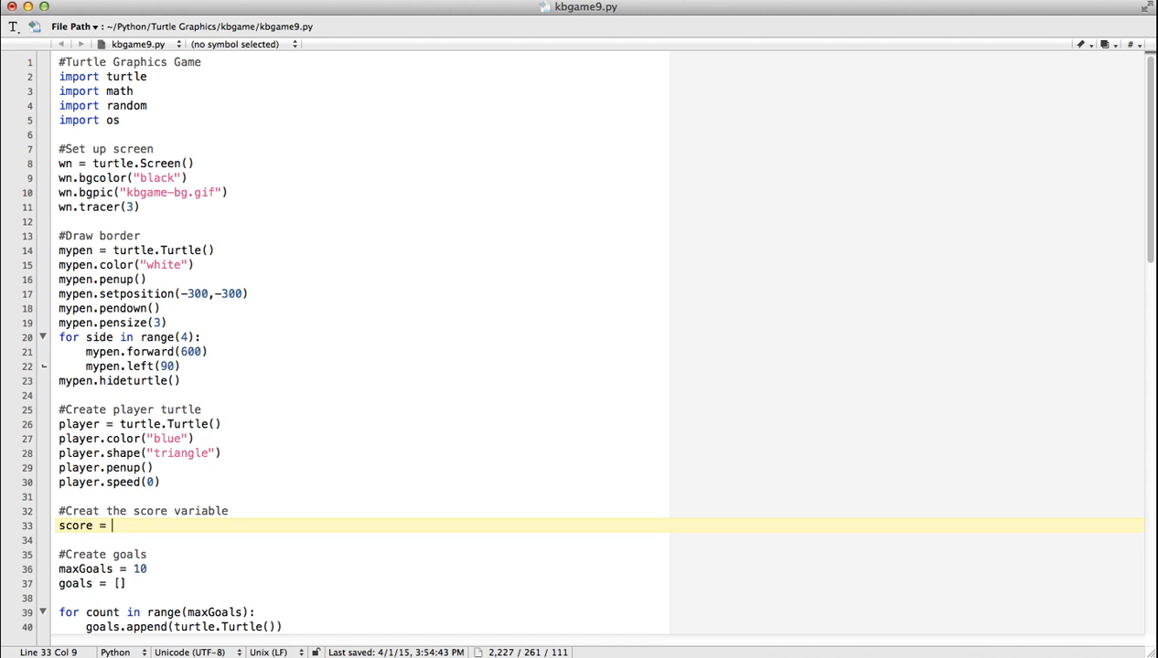
type("0")
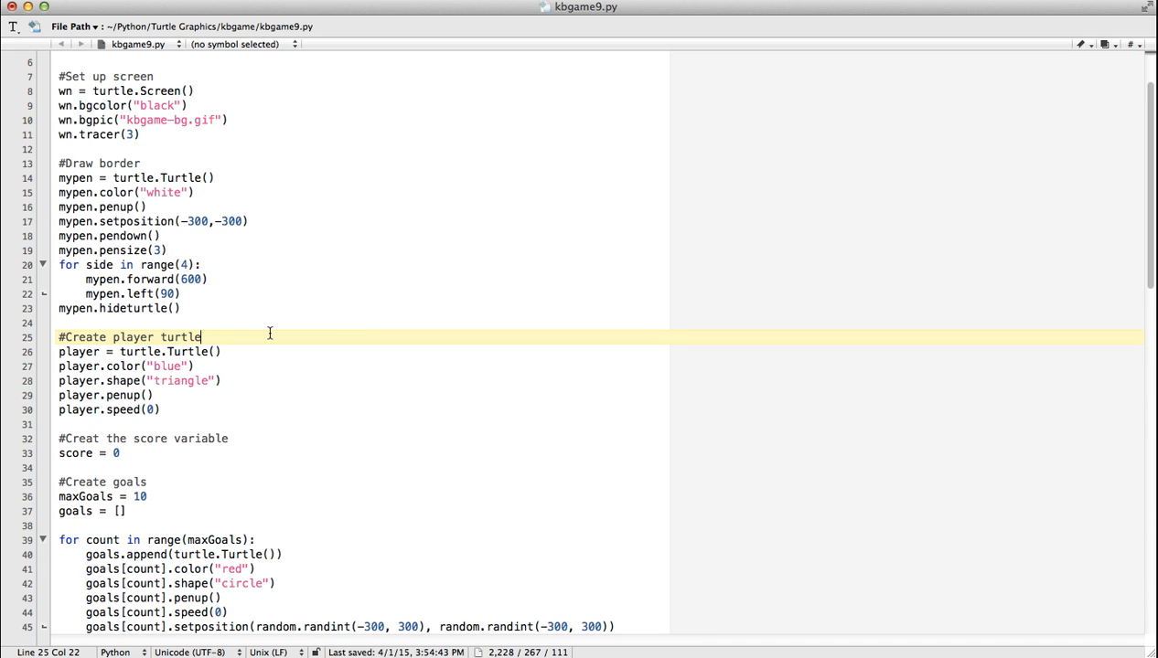
In the collision check, add 'score += 1' followed by 'print score'
scroll("down", 3)
type("score")
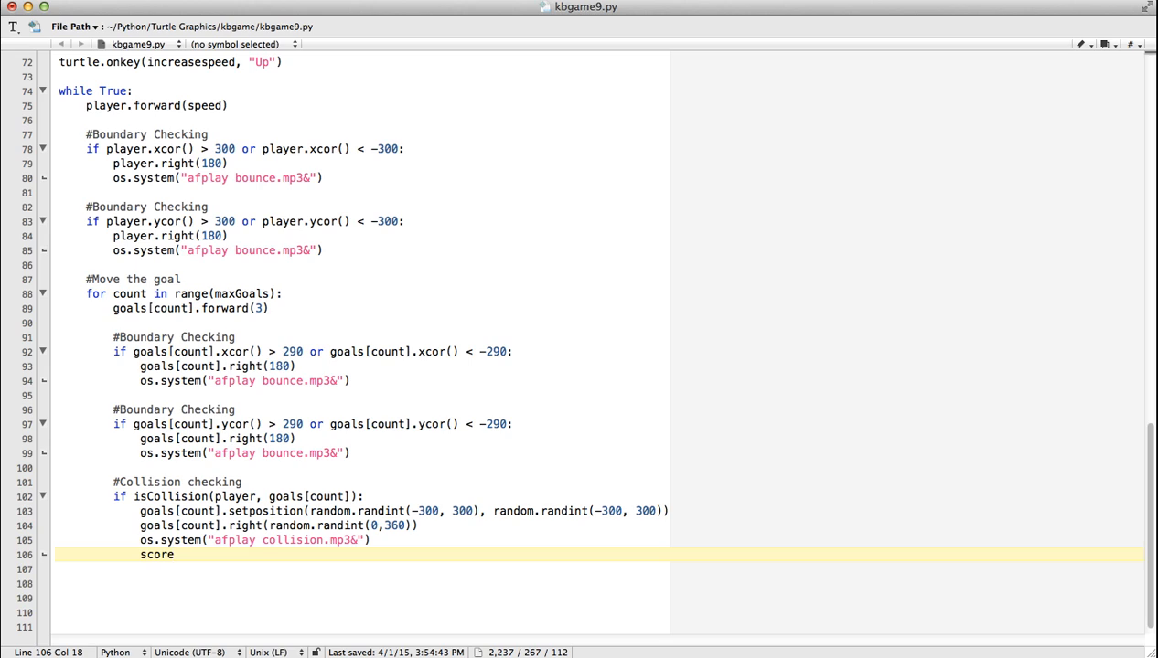
type("+= 1")
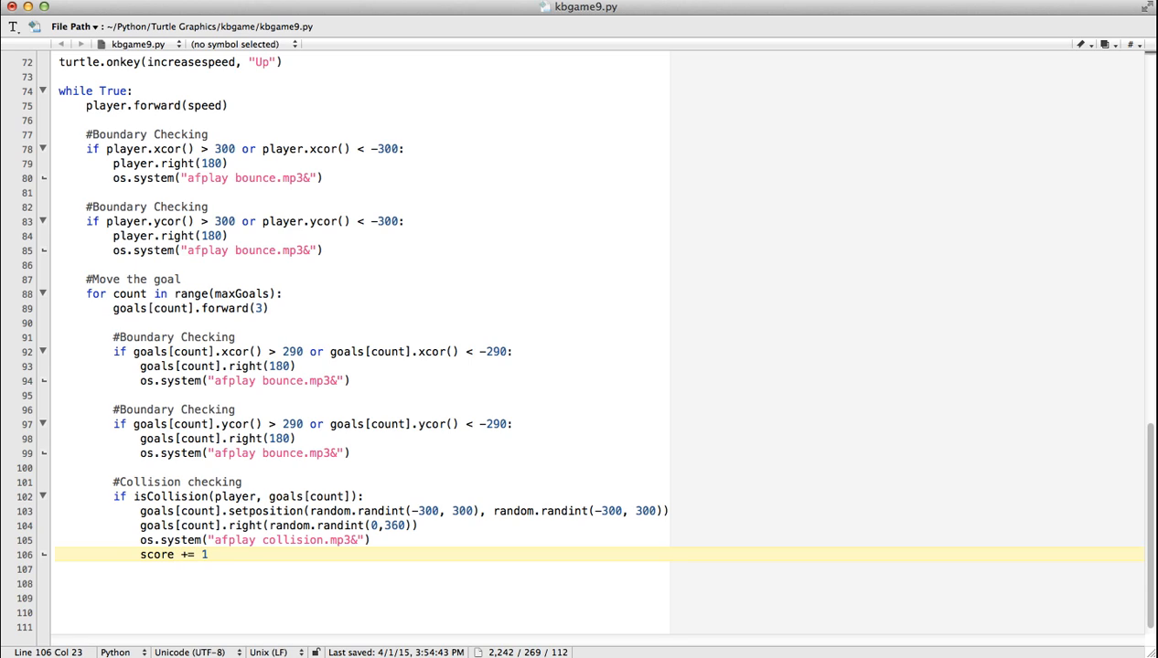
key("Return")
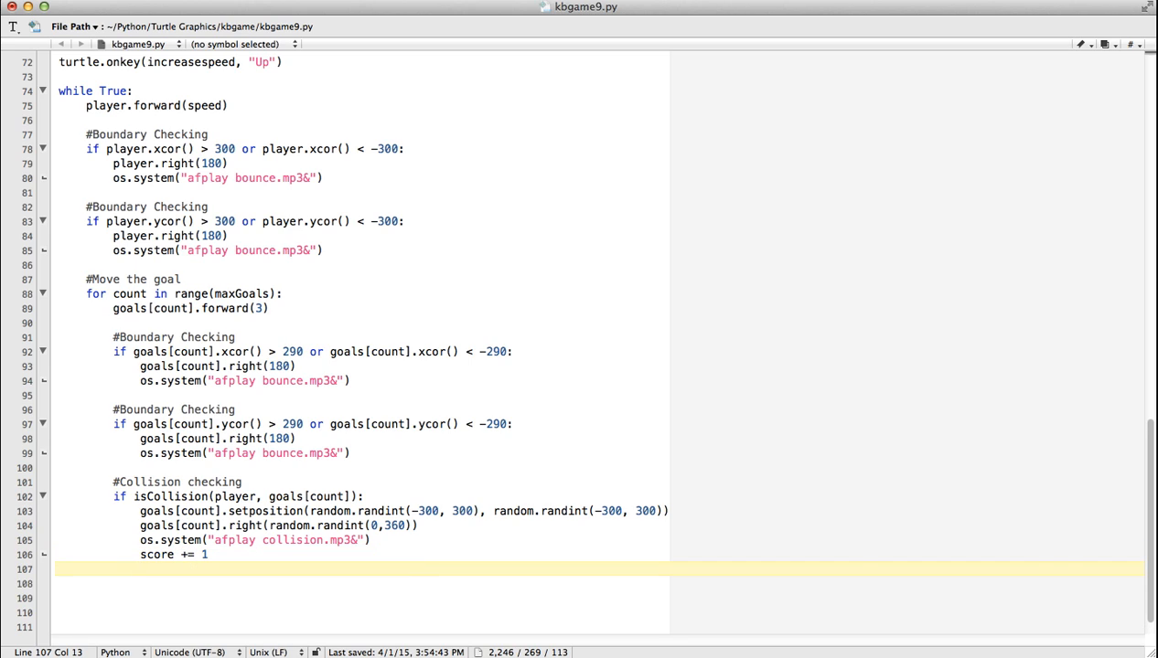
type("pr")
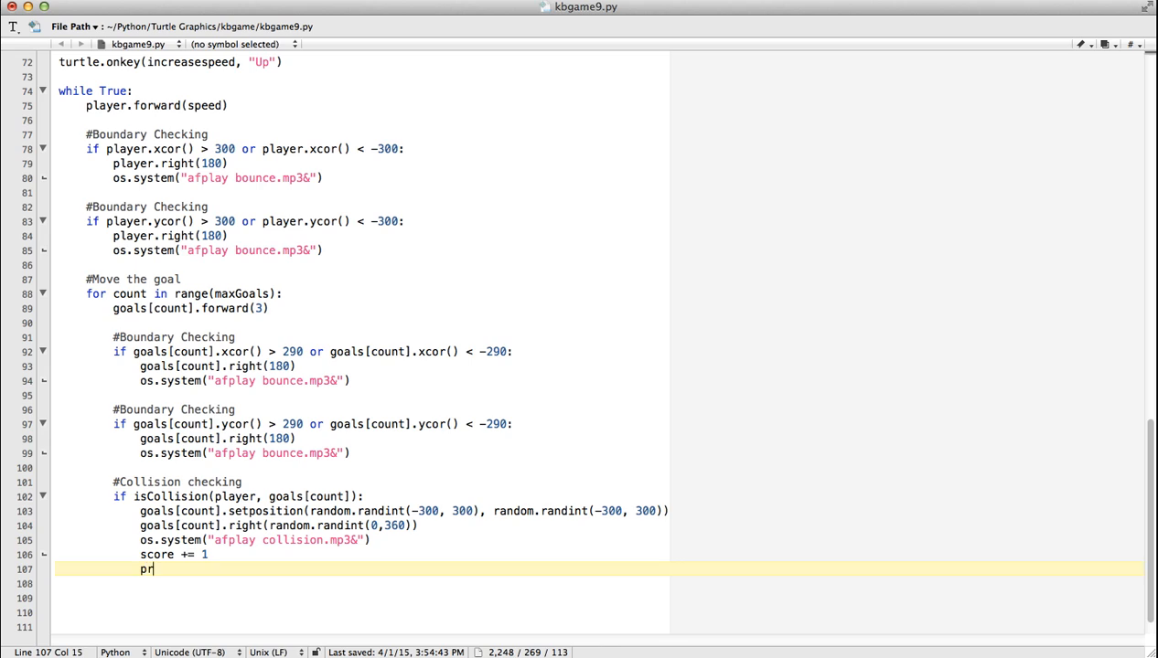
type("int score")
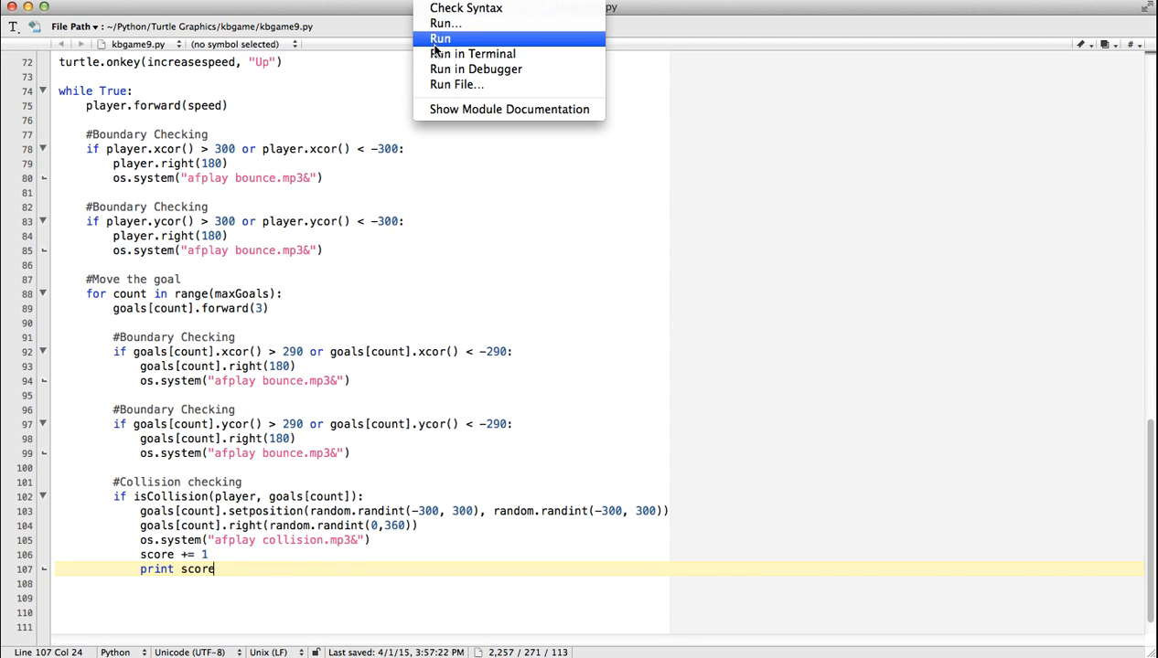
Run the game until scores up to 12 print, then close the console and end the process
left_click(440, 38)
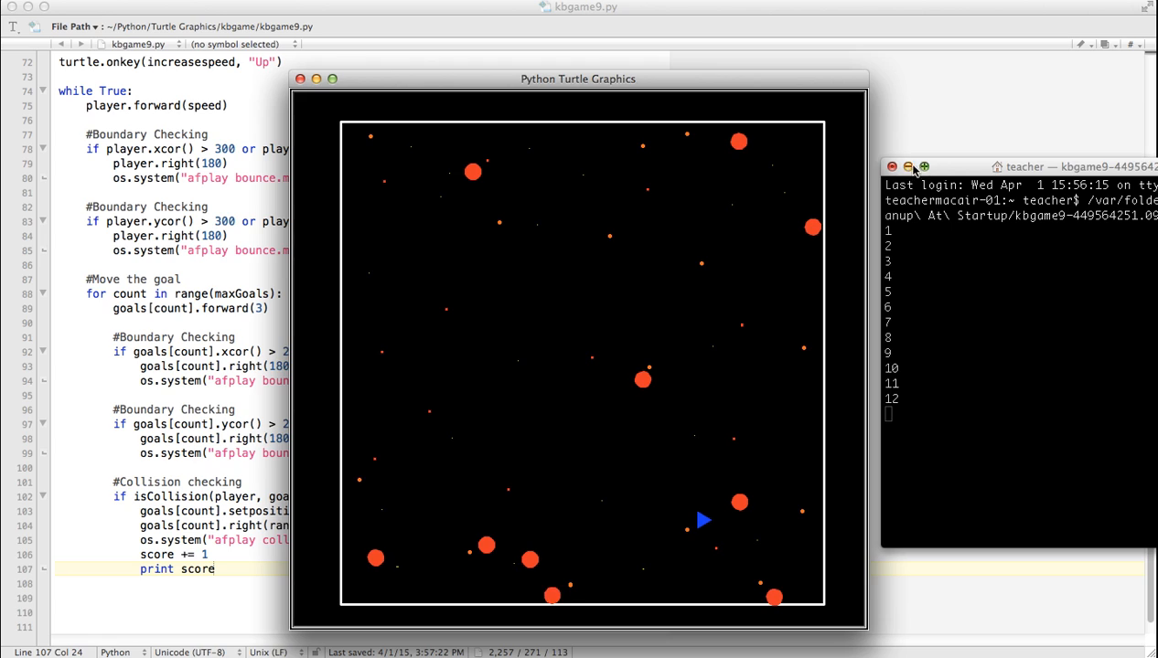
left_click(922, 166)
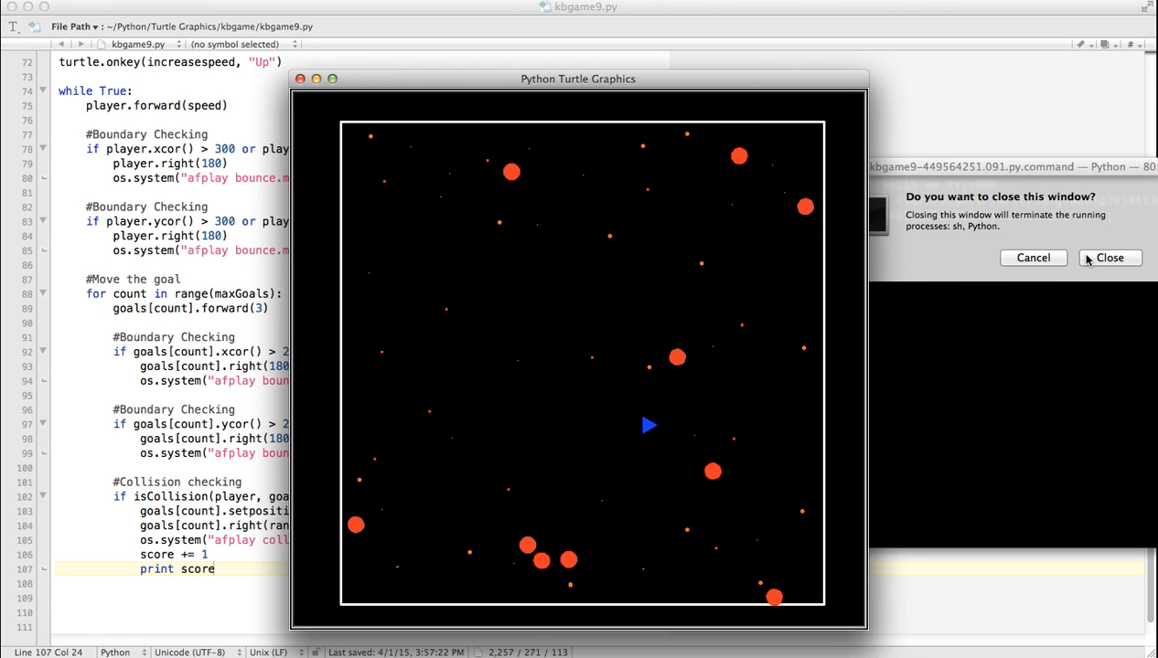
left_click(1109, 257)
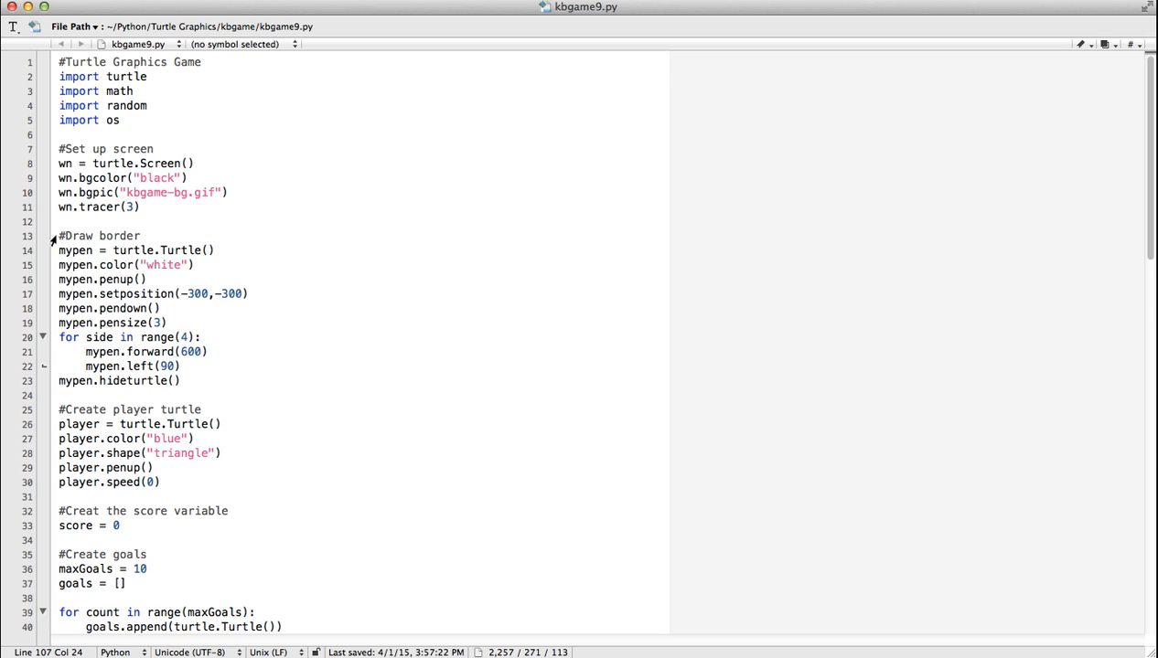
mouse_move(63, 259)
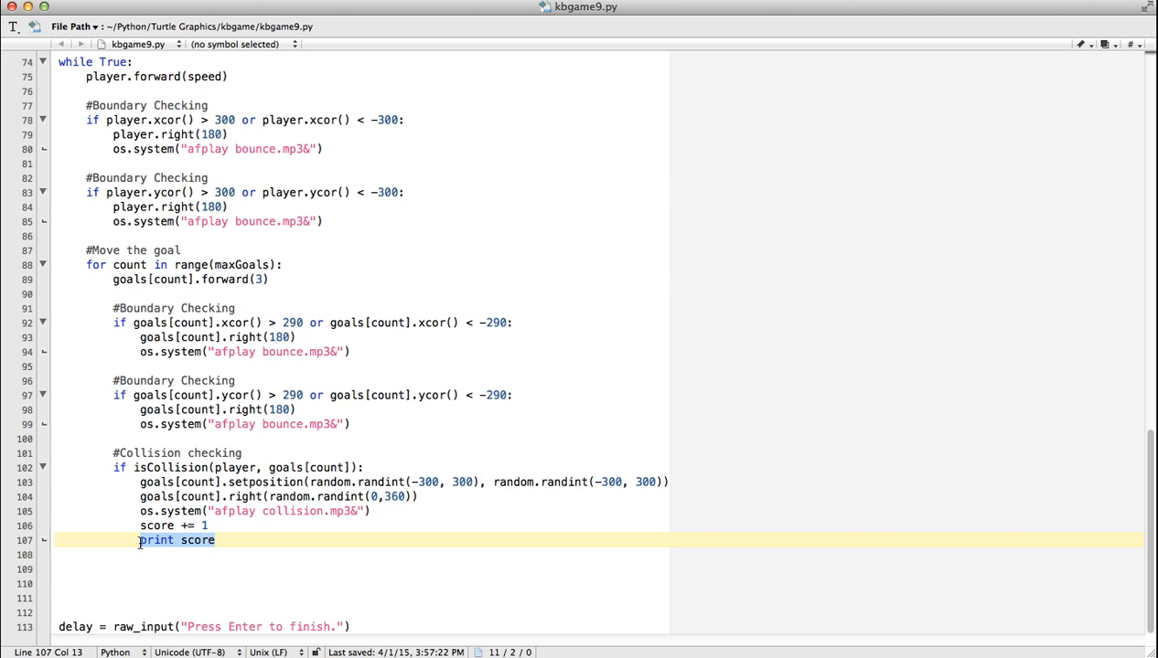
Add a '#Draw the score on the screen' comment with mypen.penup() and hideturtle()
type("#Draw the s")
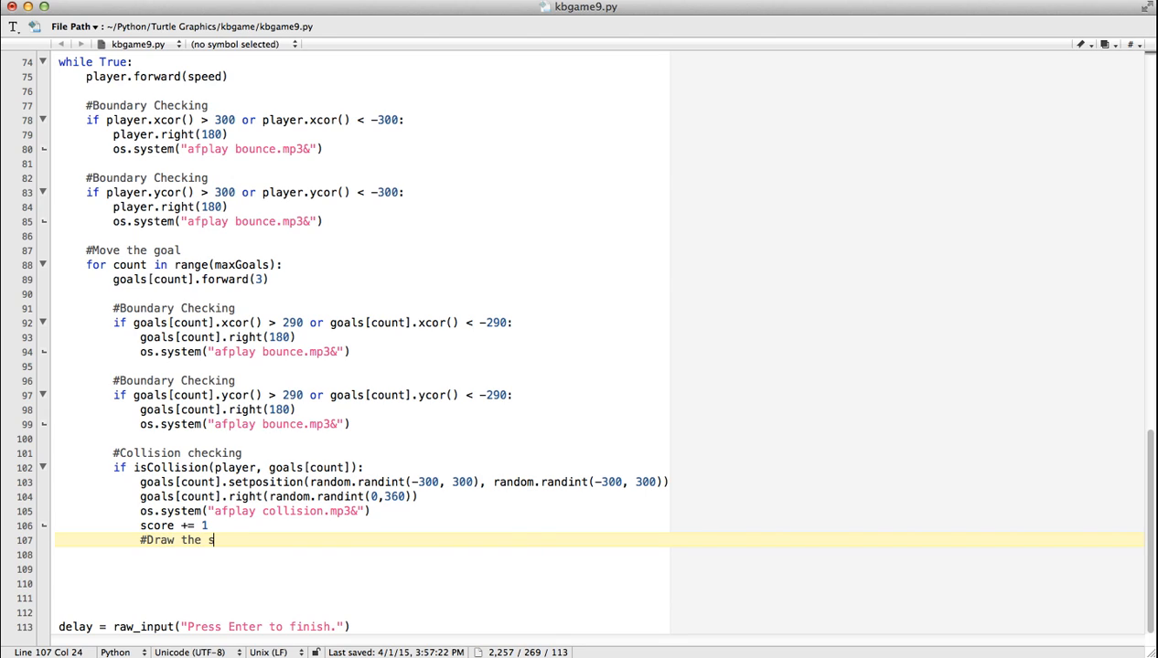
type("core on the screen")
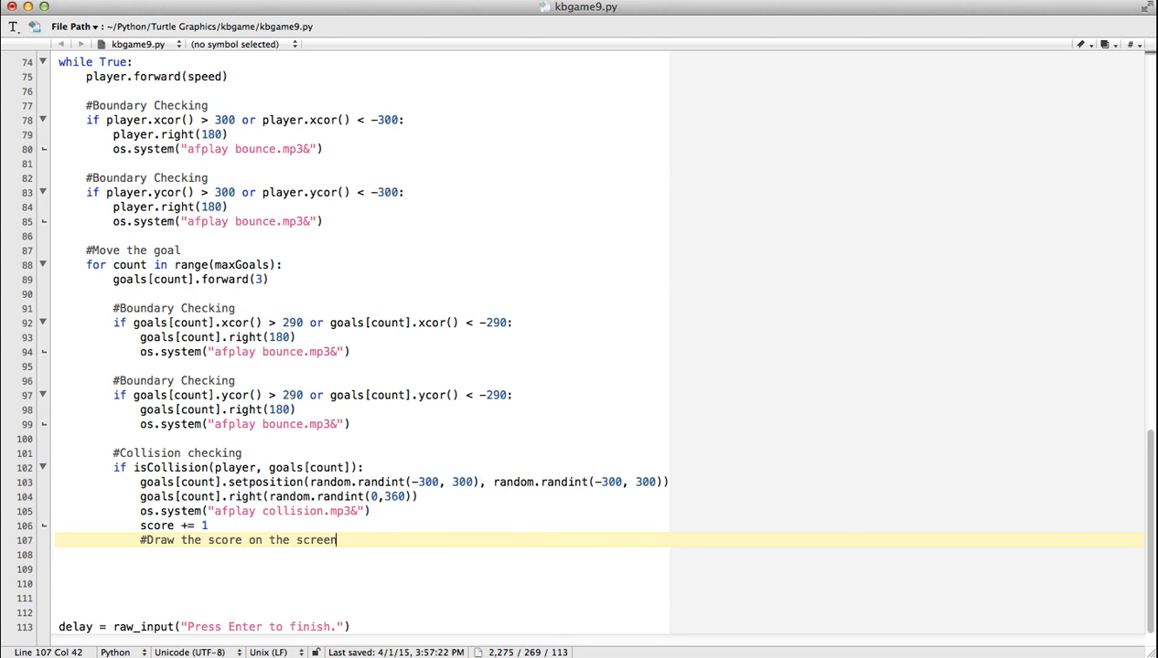
key("Return")
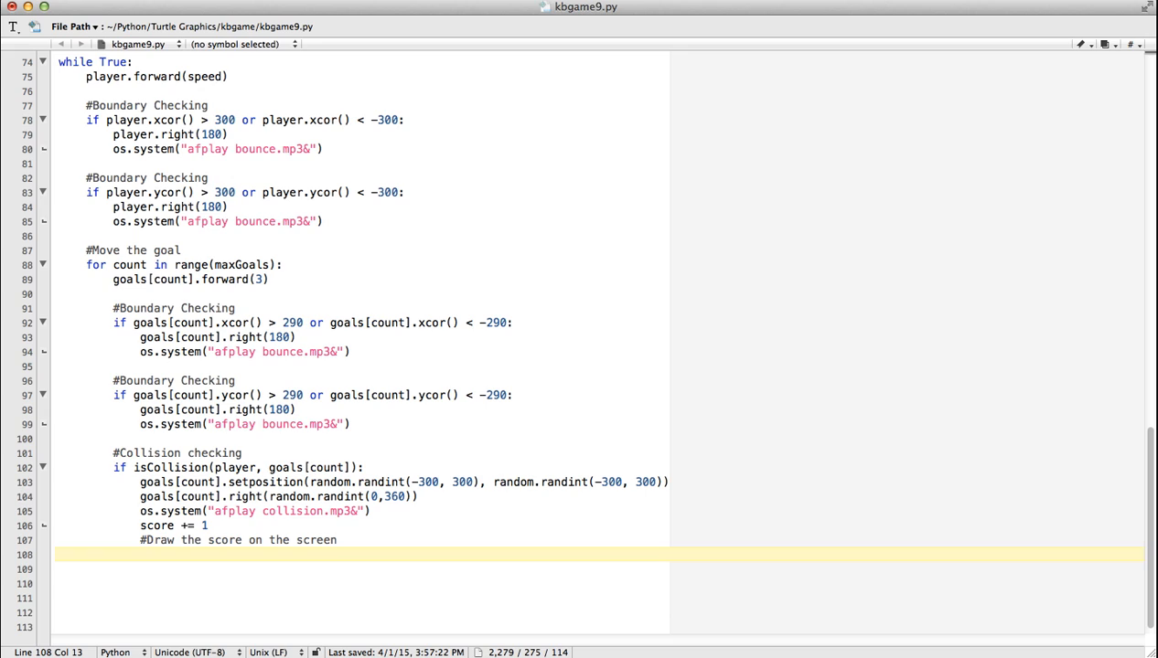
type("m")
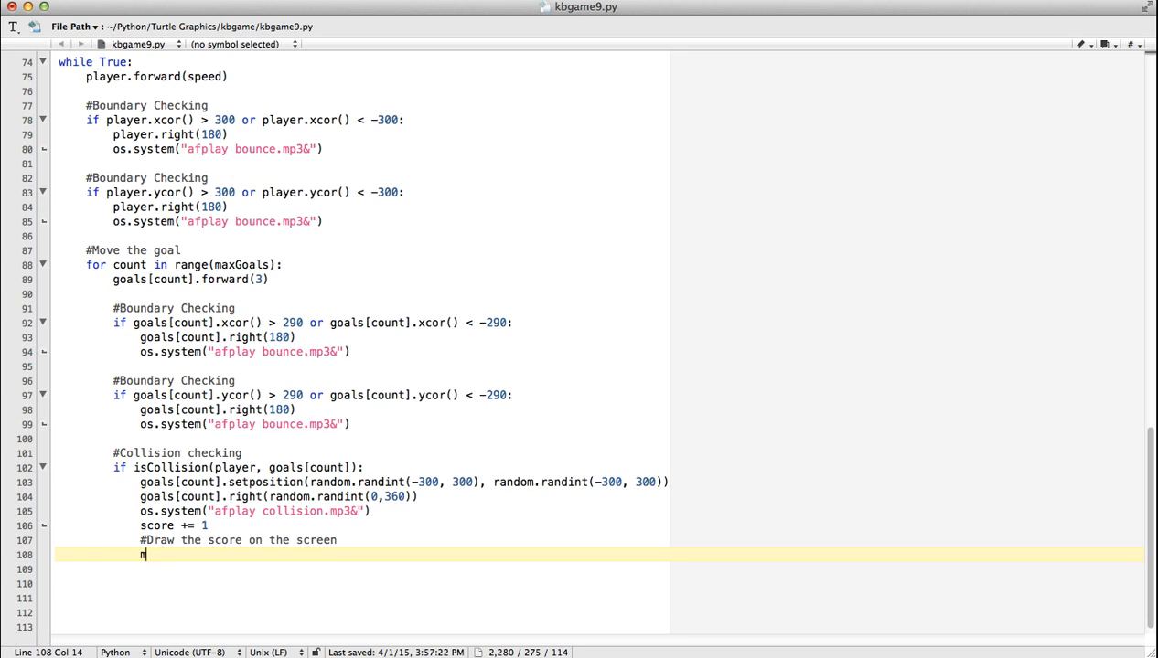
type("ypen.")
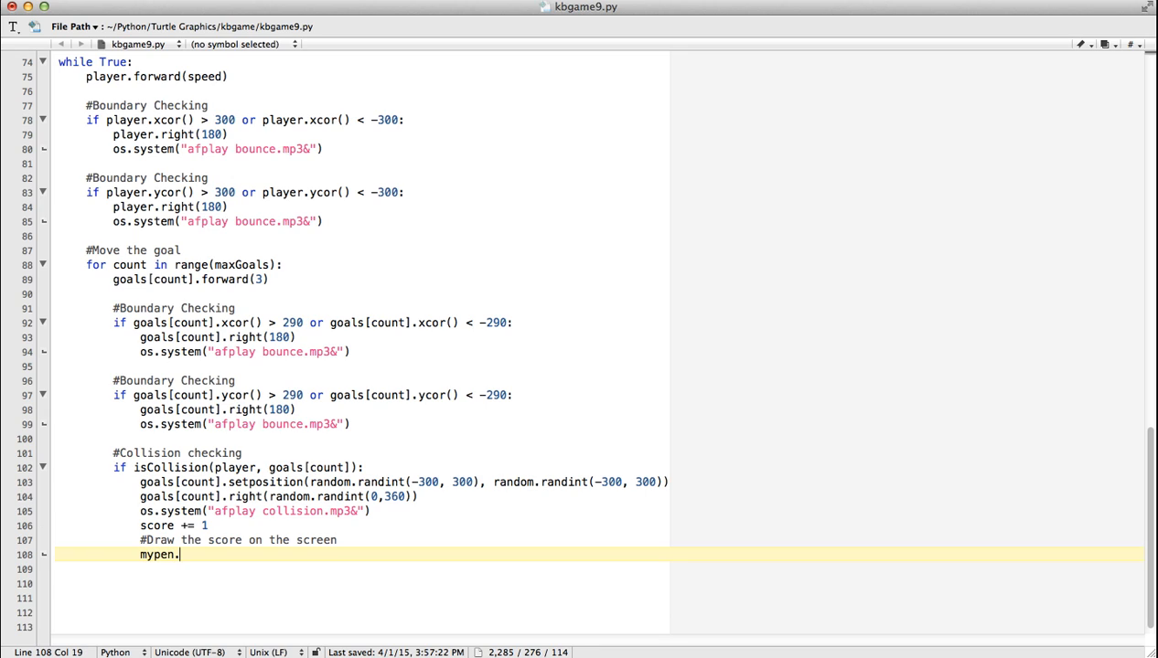
type("penup(")
left_click(599, 570)
type("myp")
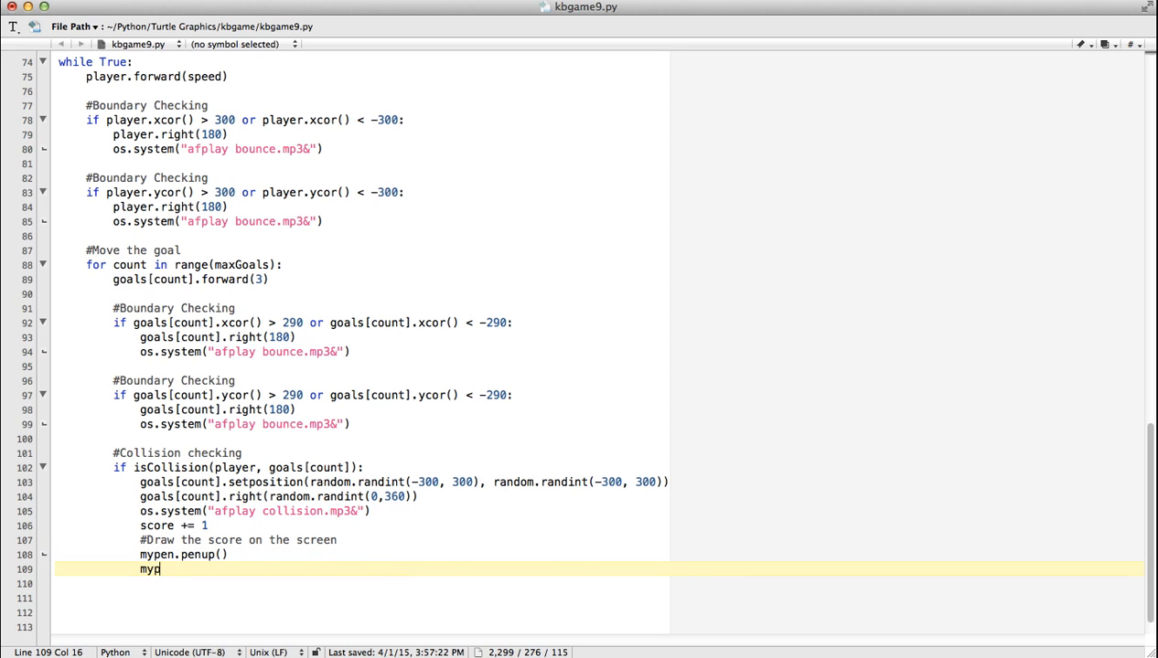
type("en.")
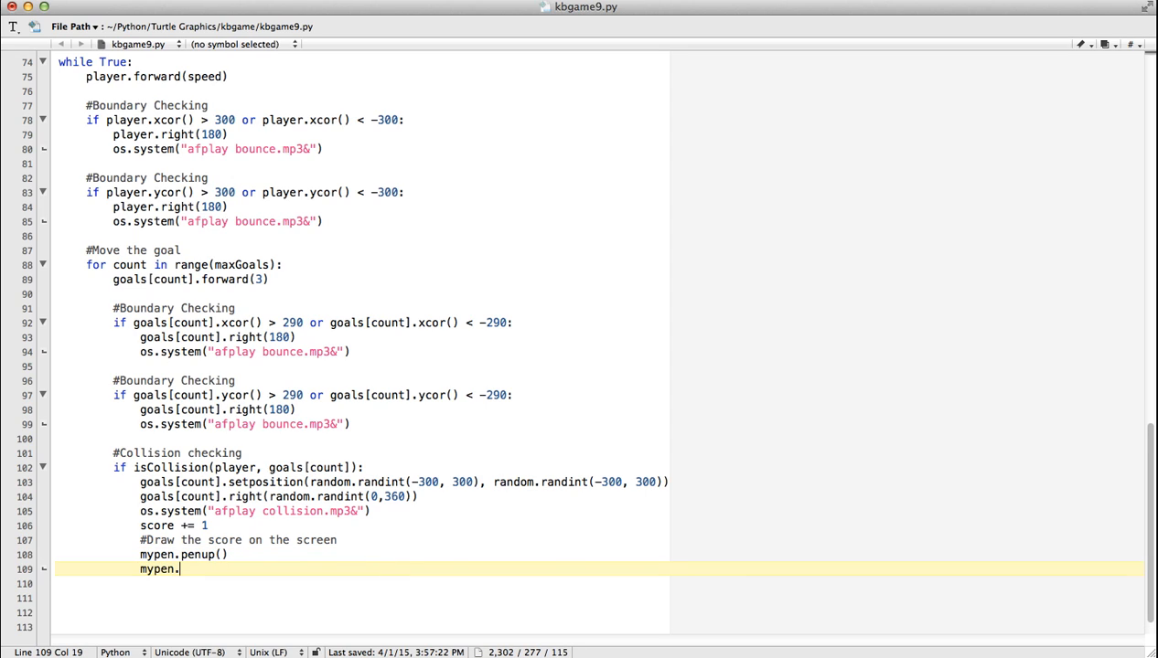
type("hide")
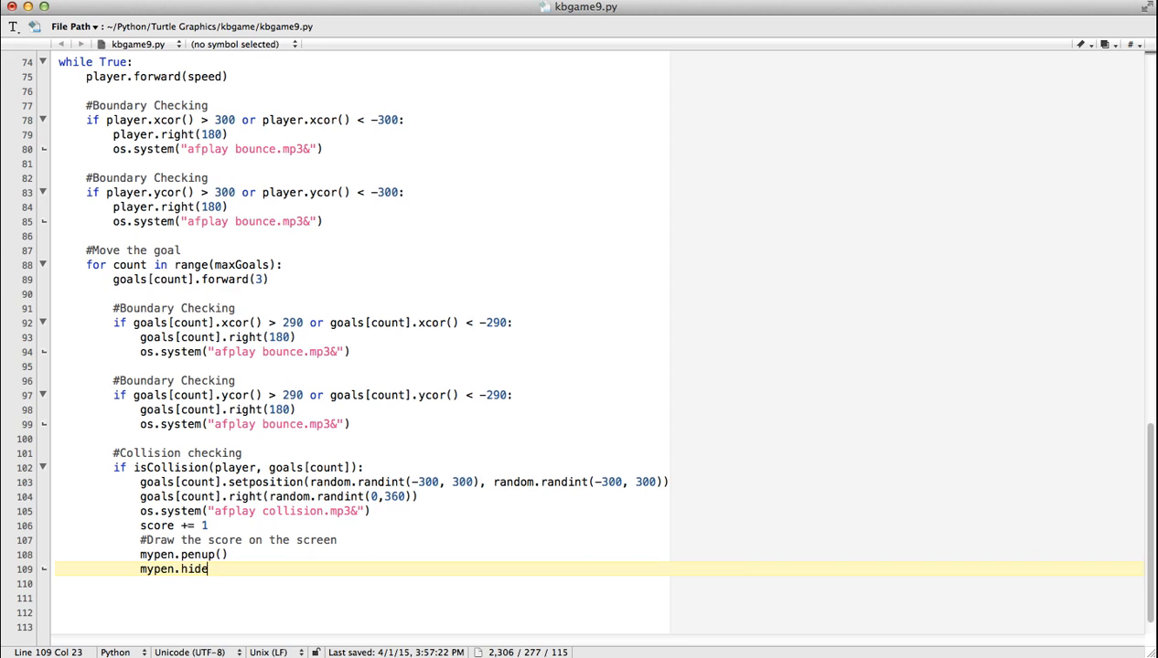
type("turtle()")
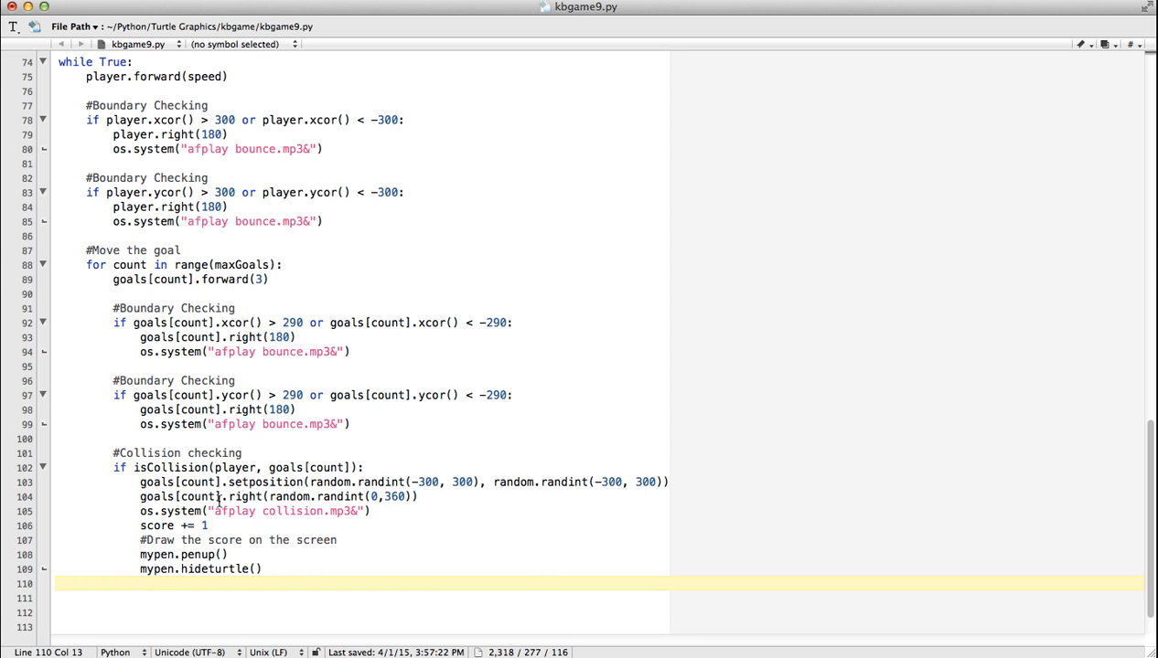
Add a mypen.setposition() call placing the pen at the top-left of the screen
type("mypen.")
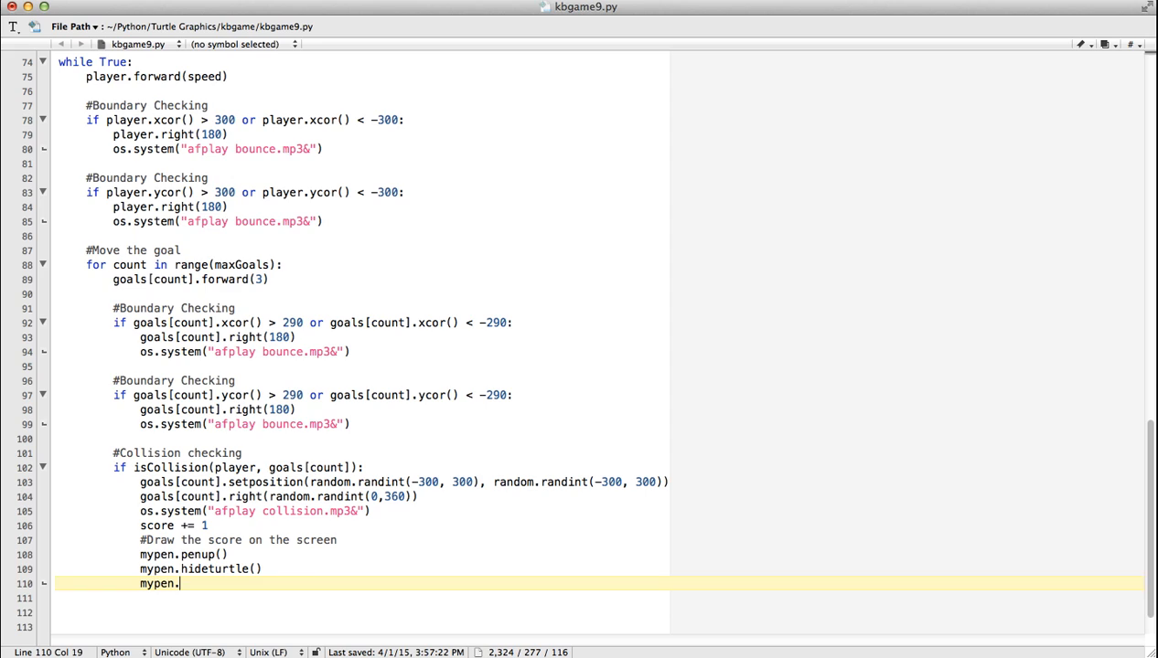
type("setposi")
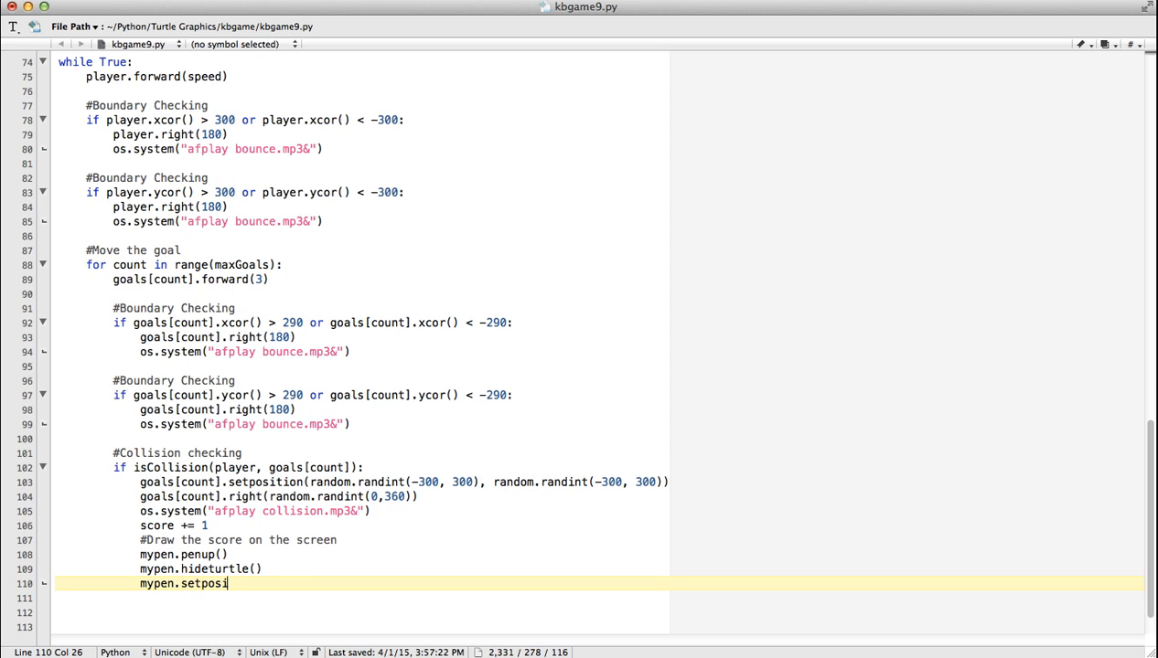
type("tion")
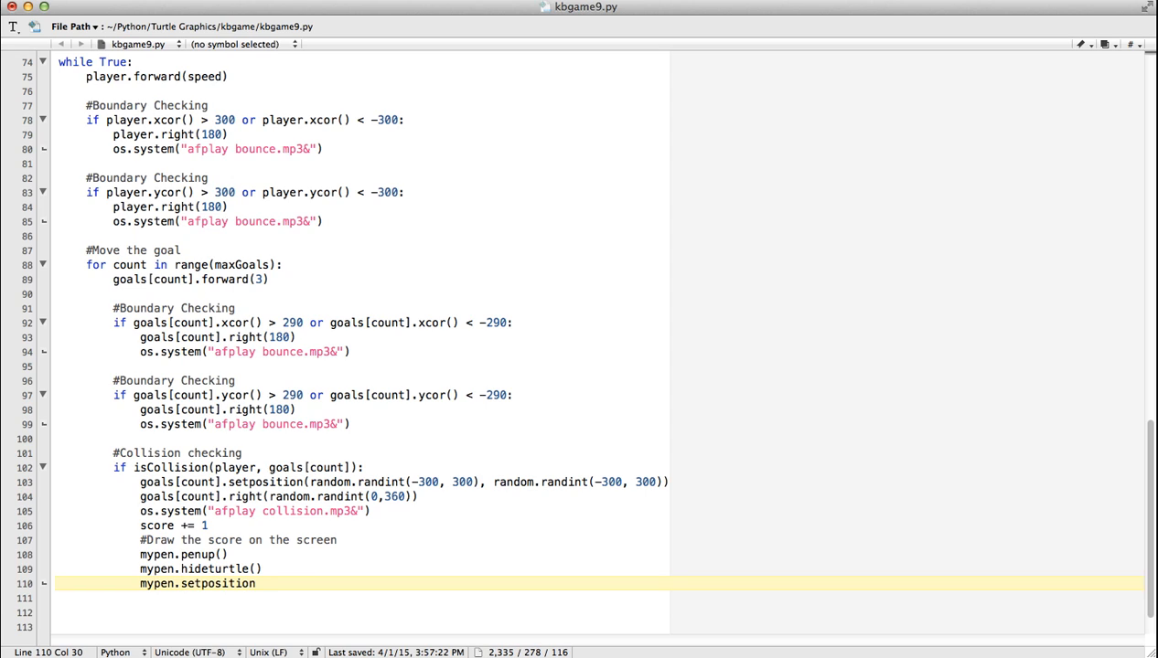
type("(")
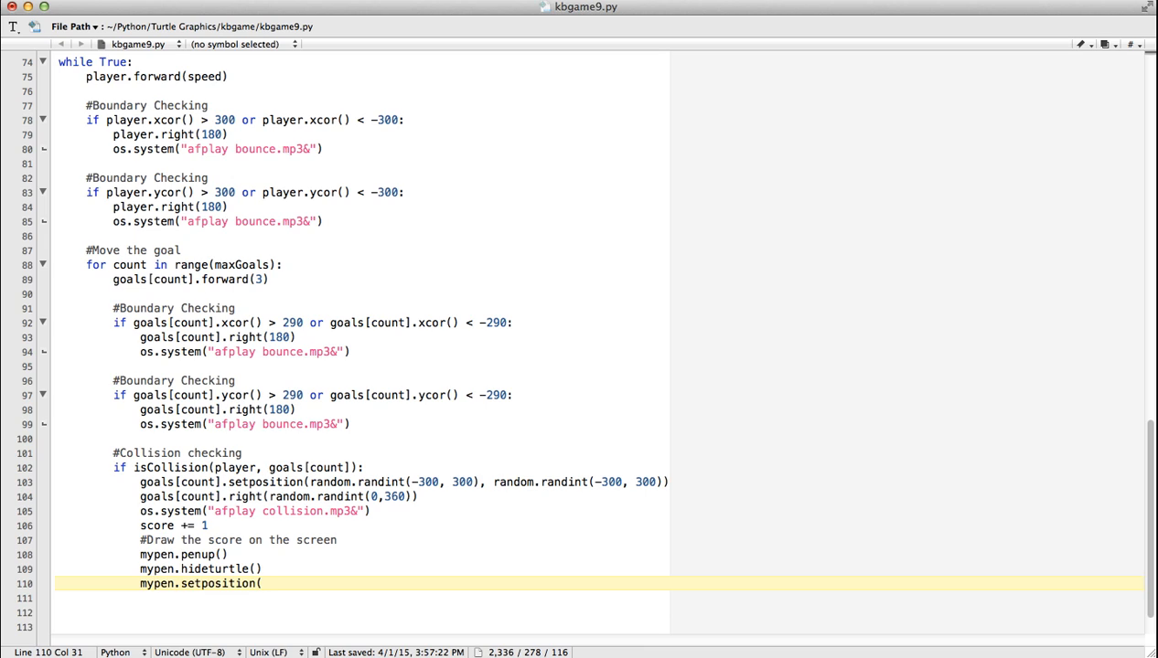
type("-330")
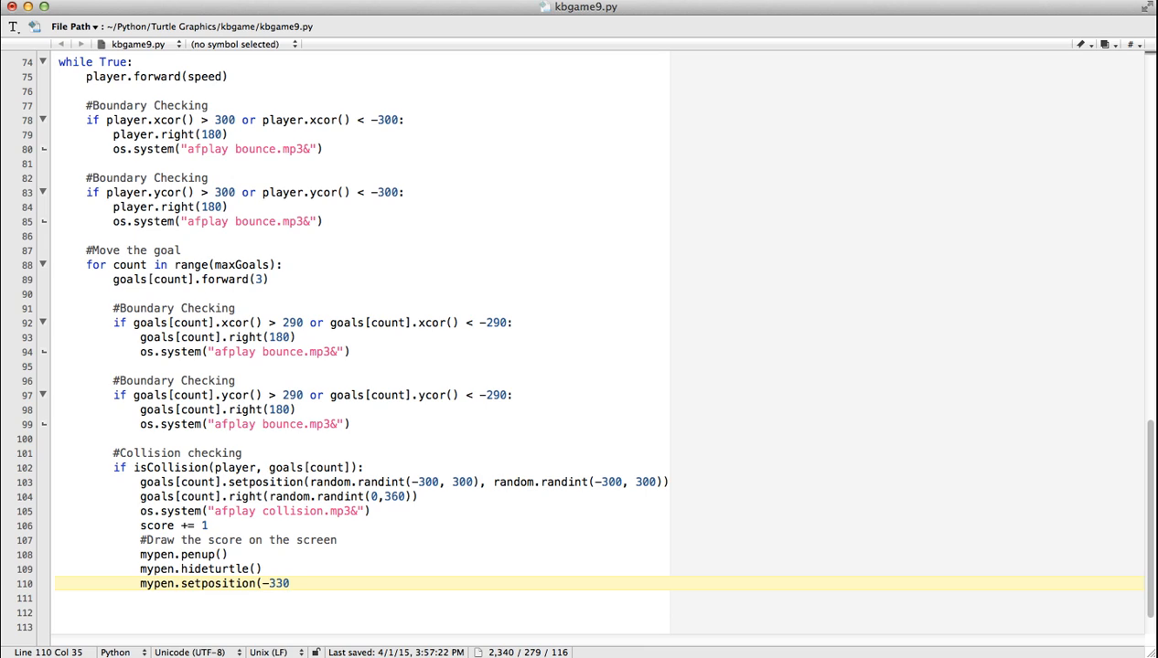
key("Backspace")
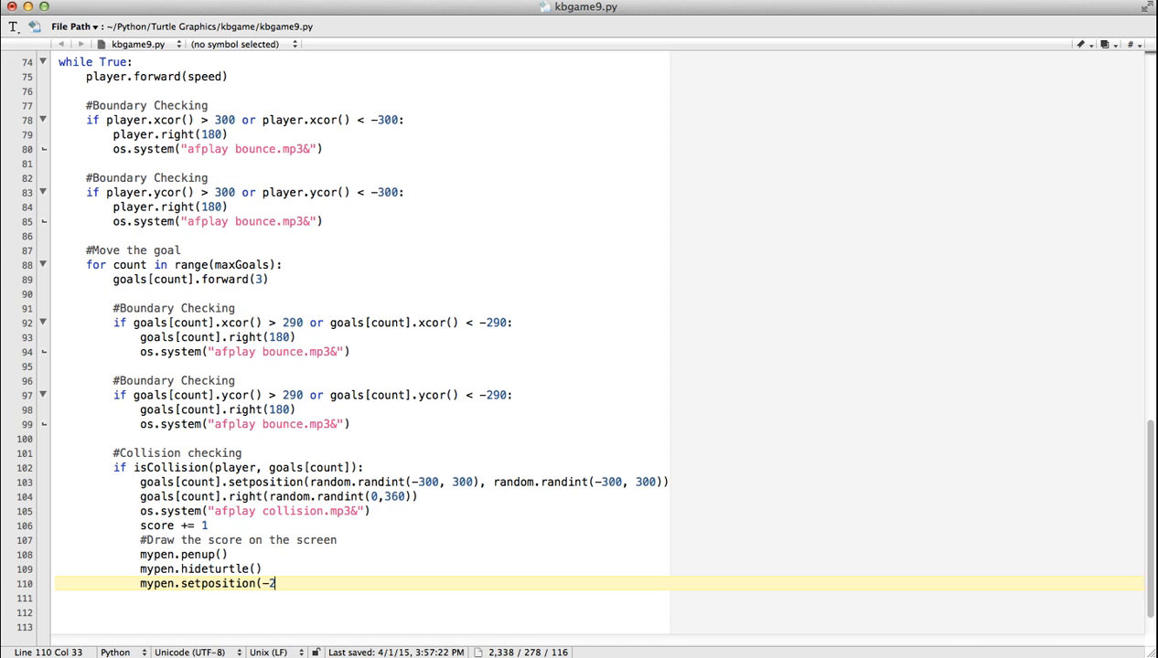
type("90,")
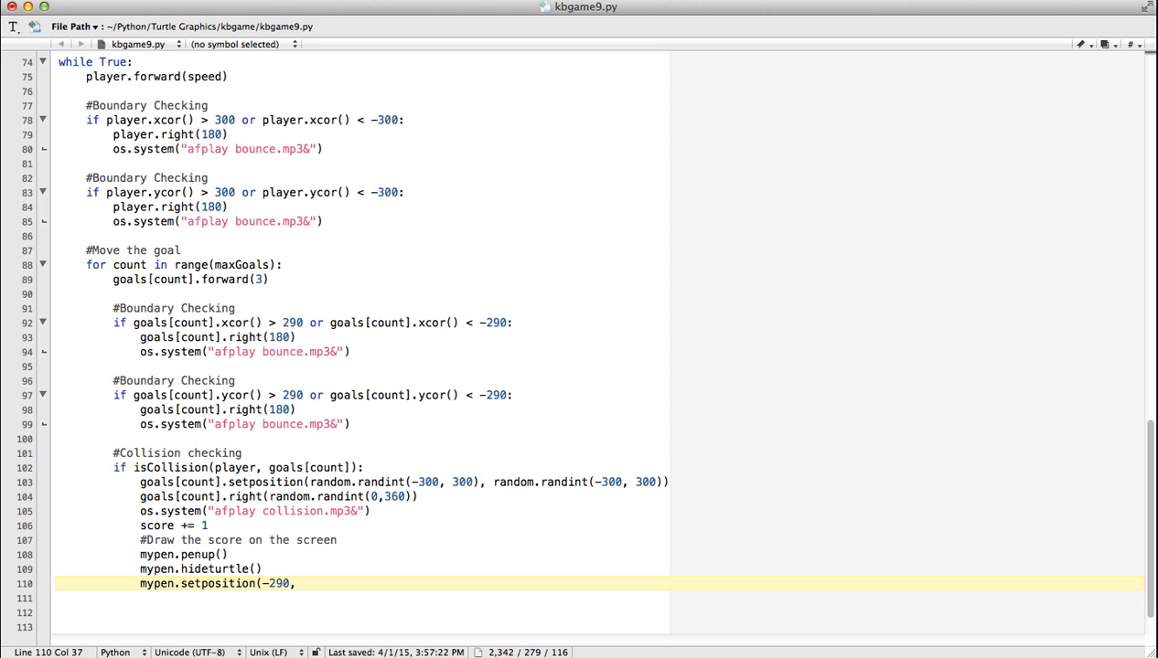
type("31")
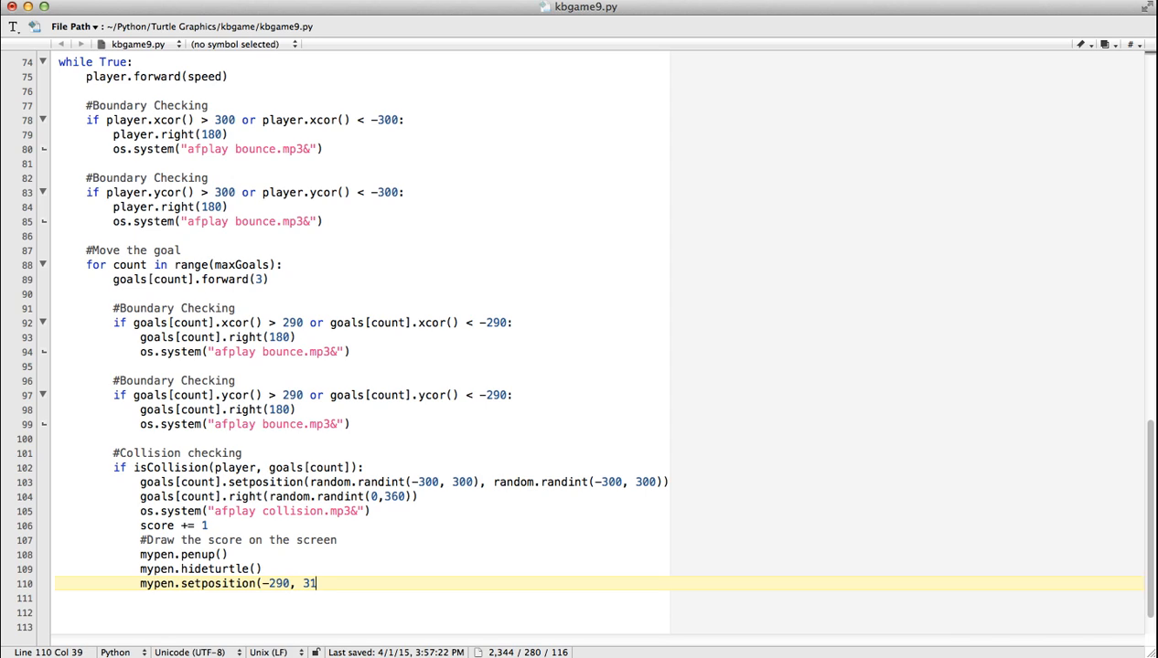
type("0)")
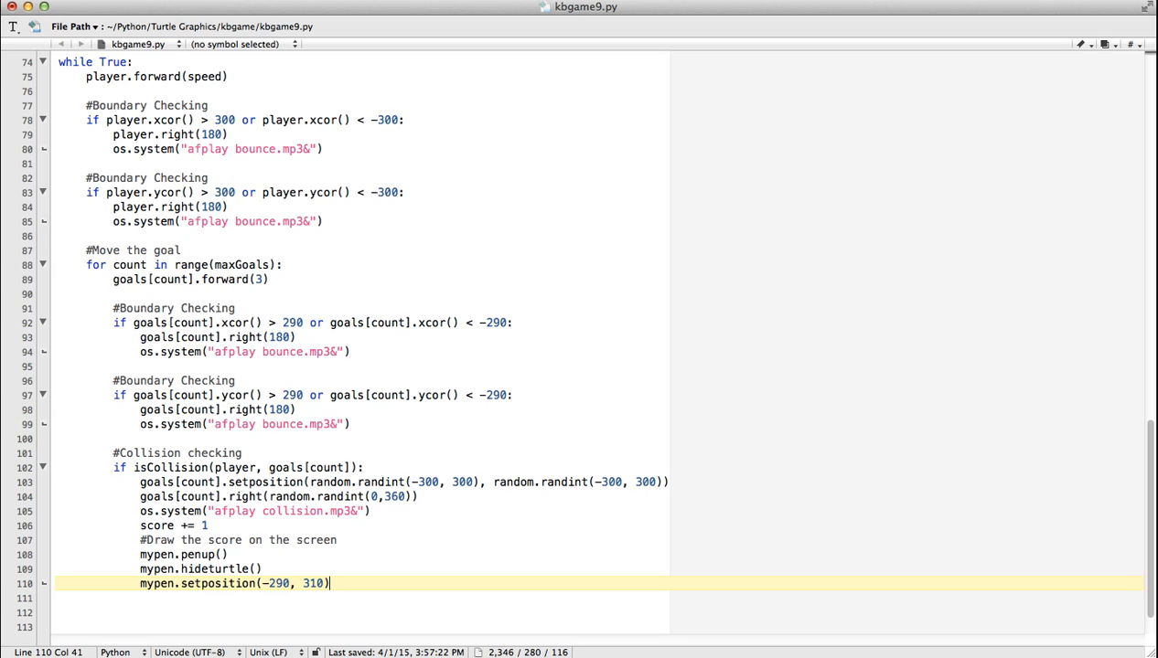
key("enter")
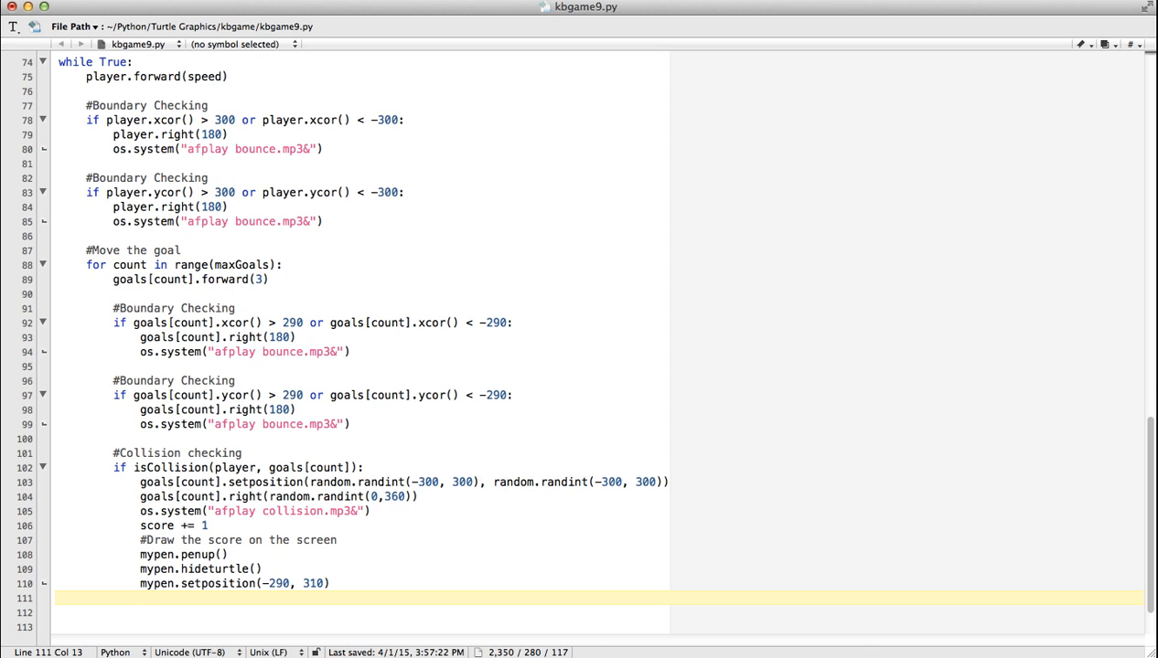
Build the label string: scorestring = "Score: %s" %score
type("score")
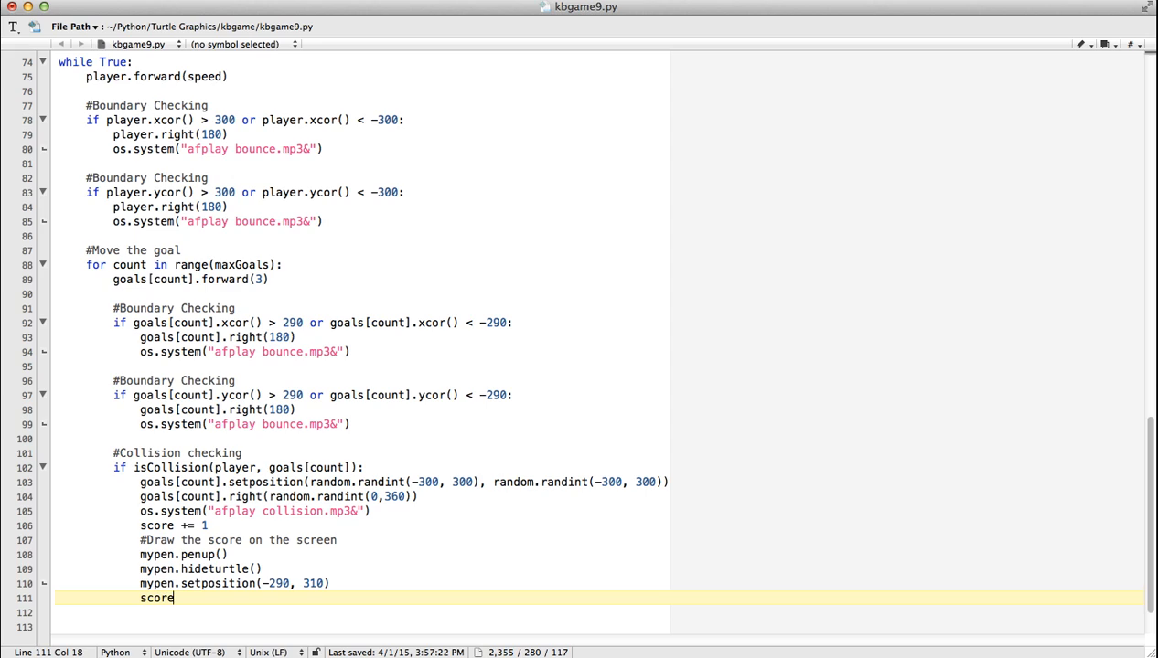
type("string")
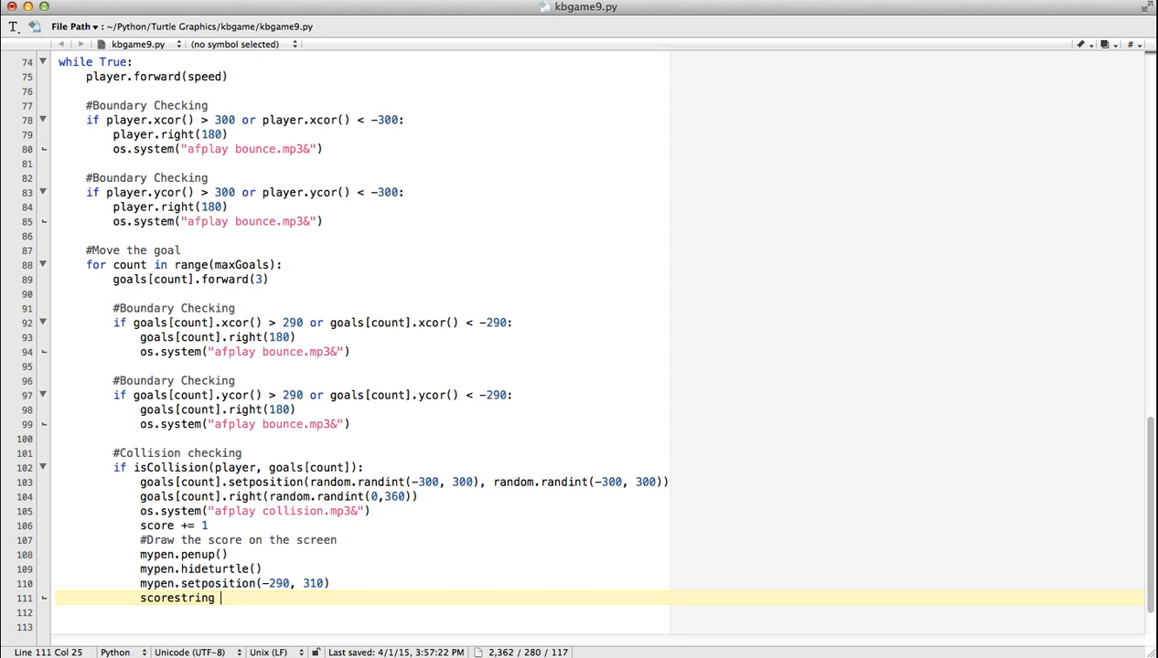
type("= \"S")
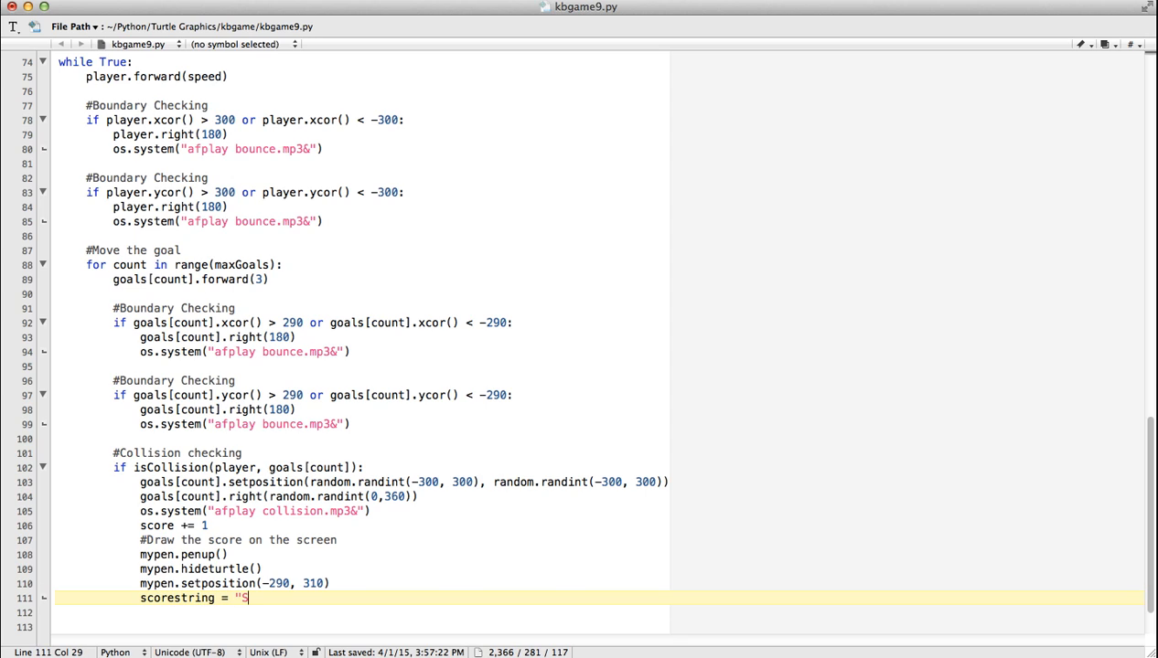
type("core:")
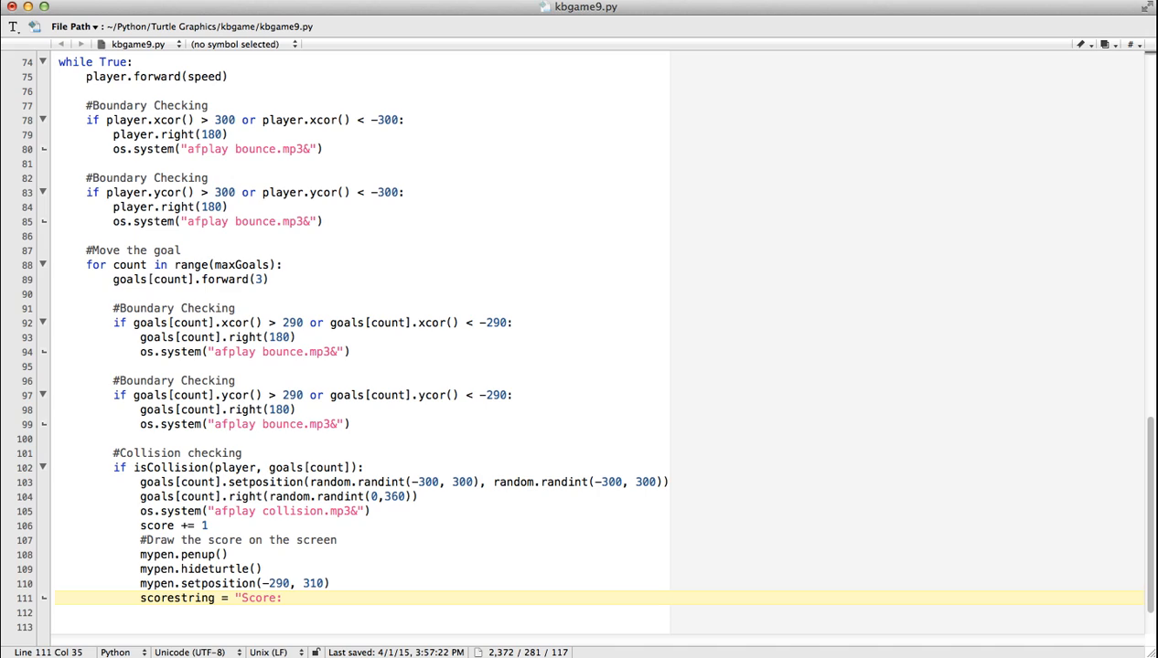
type("%s")
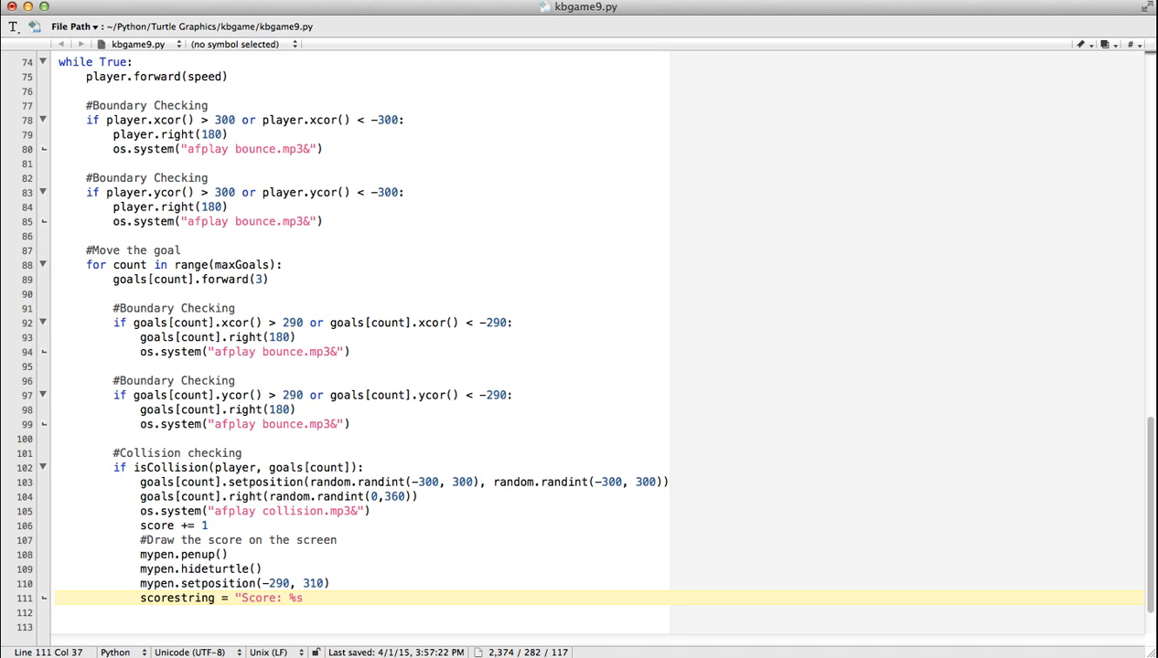
type("%")
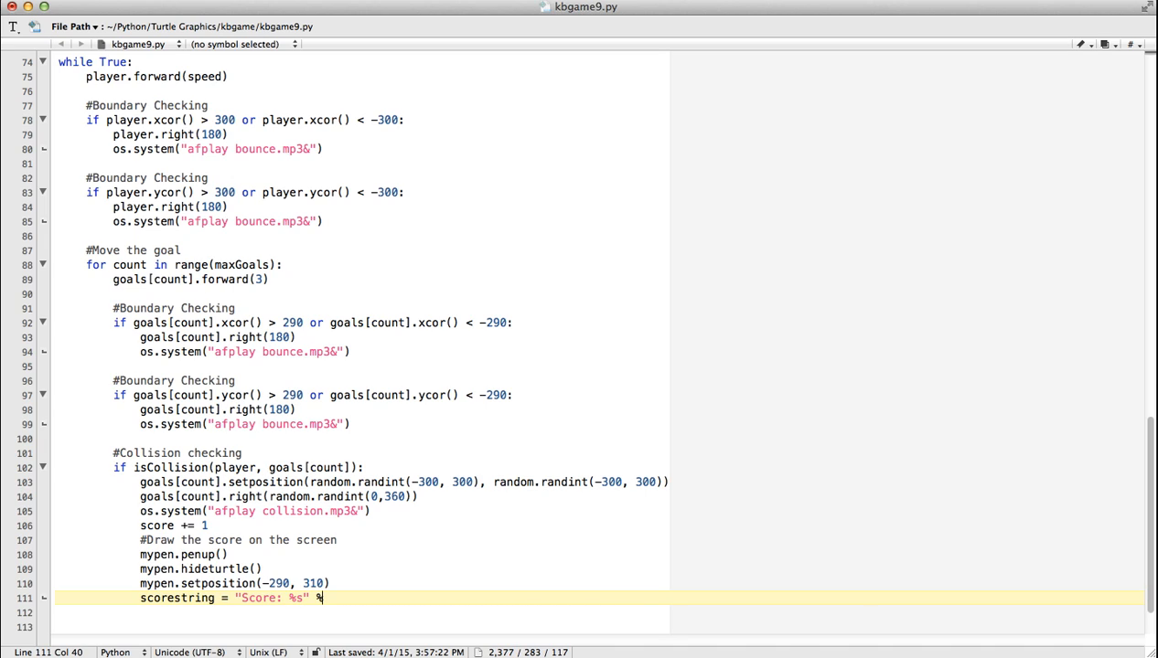
type("score")
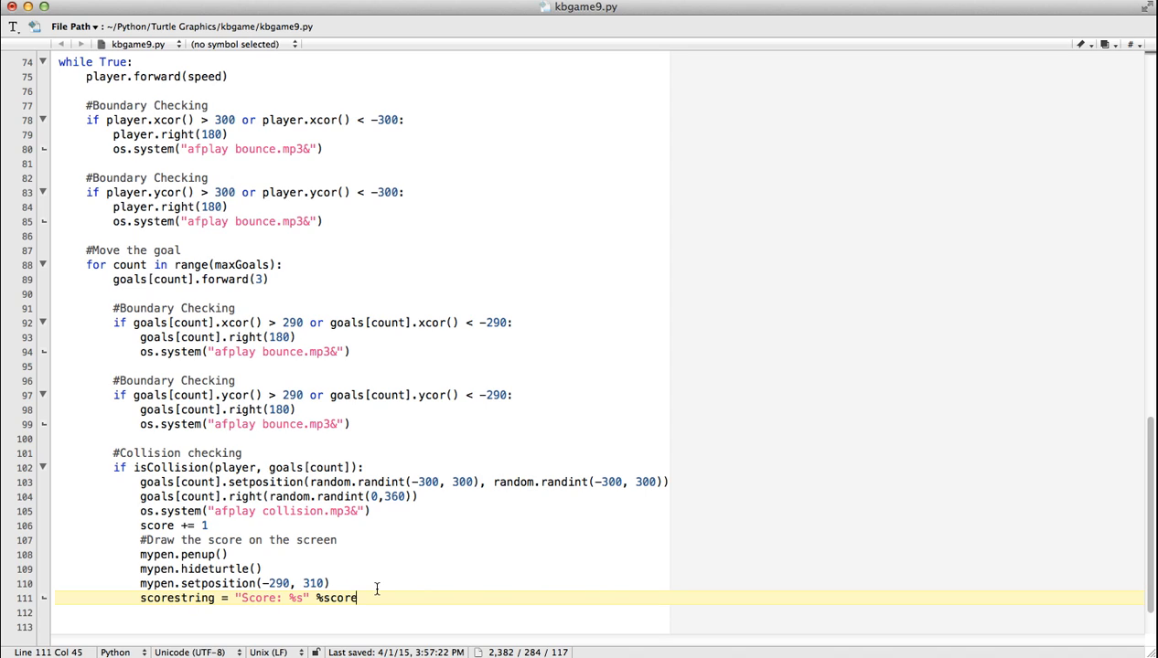
Write scorestring with mypen, left-aligned in Arial 14 normal
type("my")
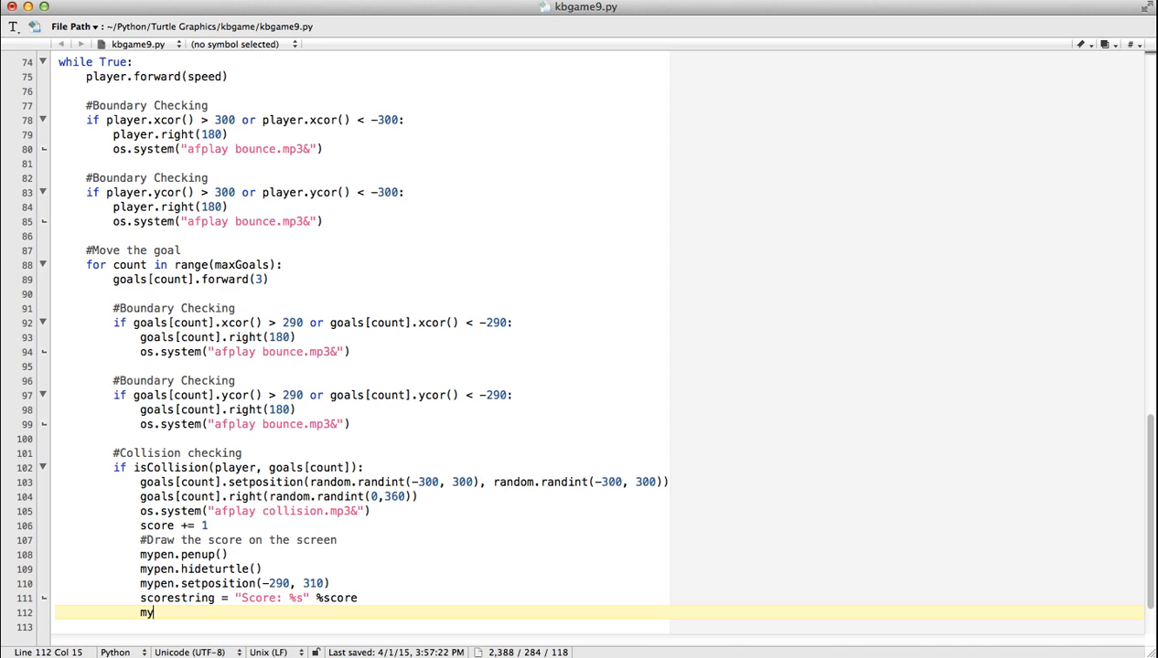
type("pen.")
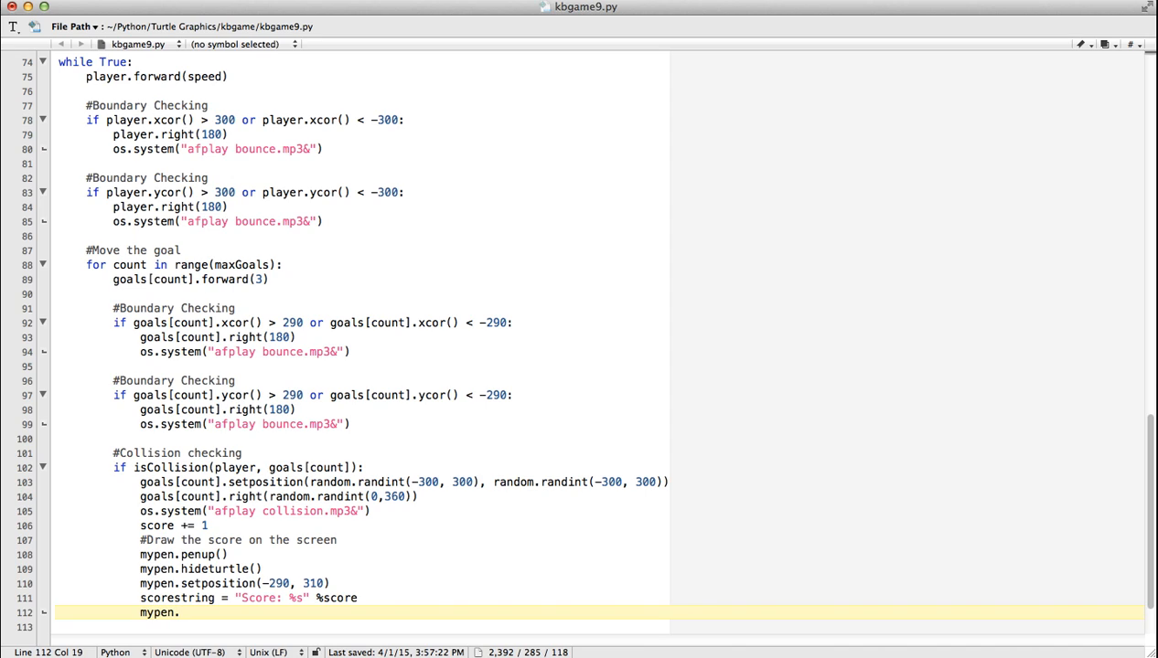
type("write(")
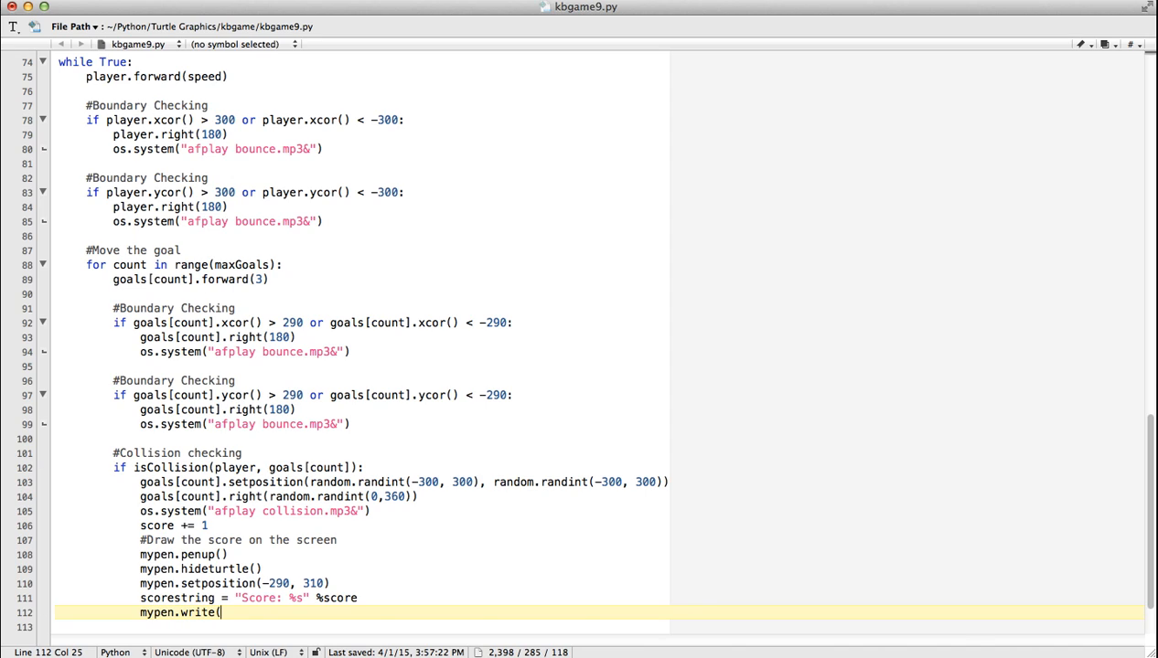
type("sc")
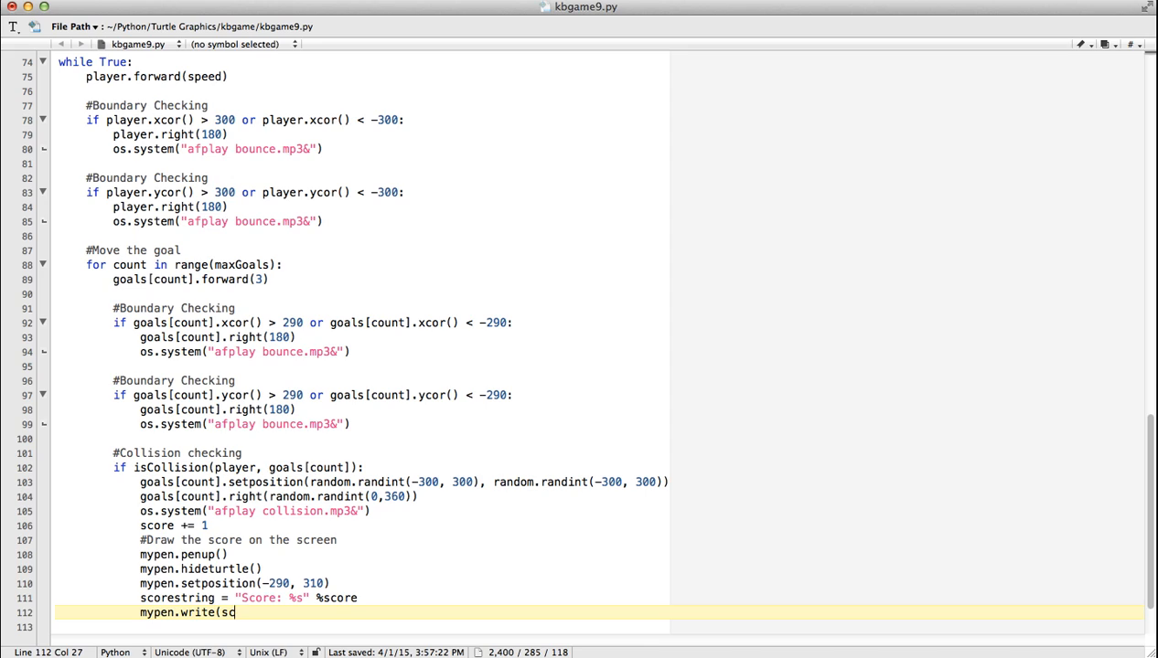
type("orestring")
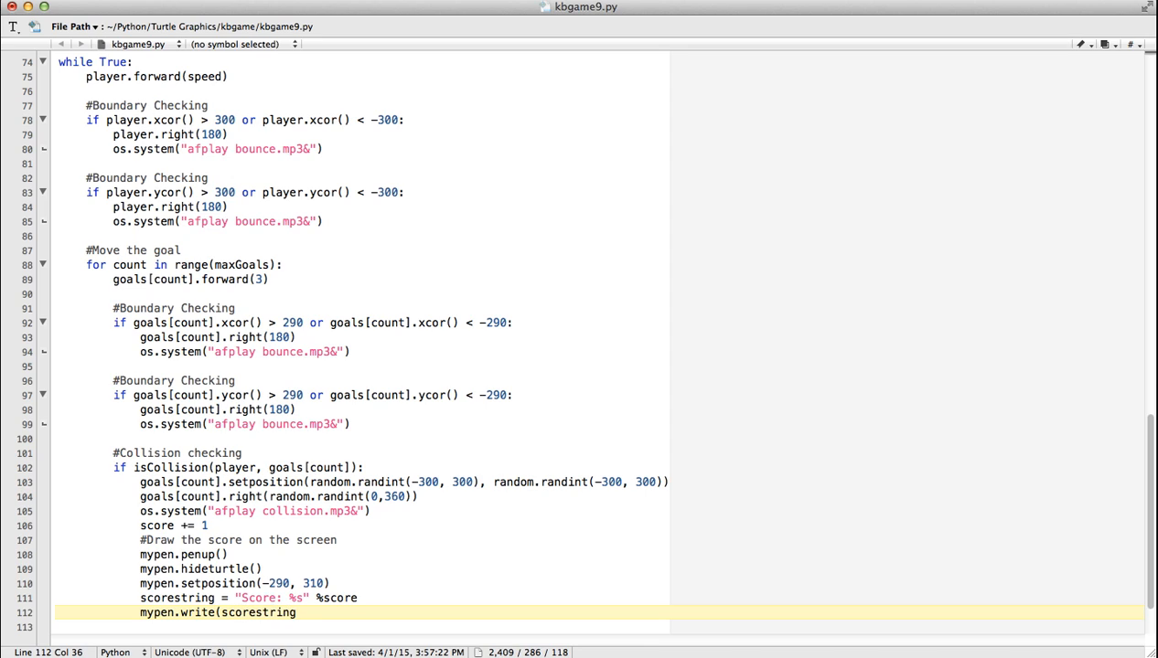
type(", False,")
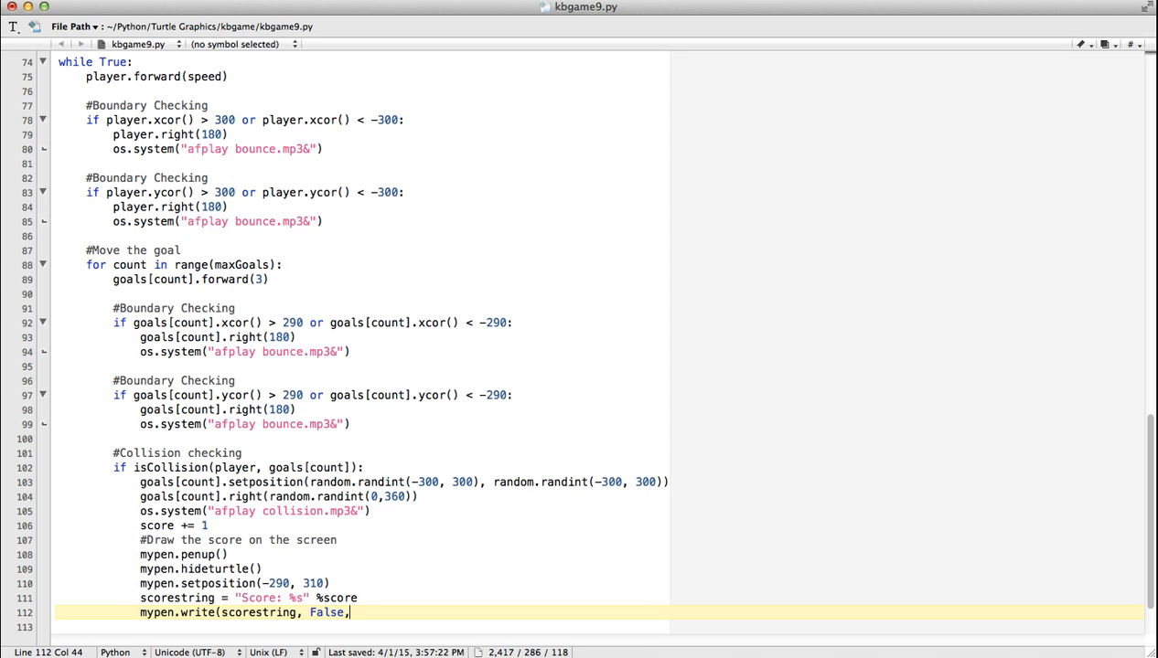
type("aligh")
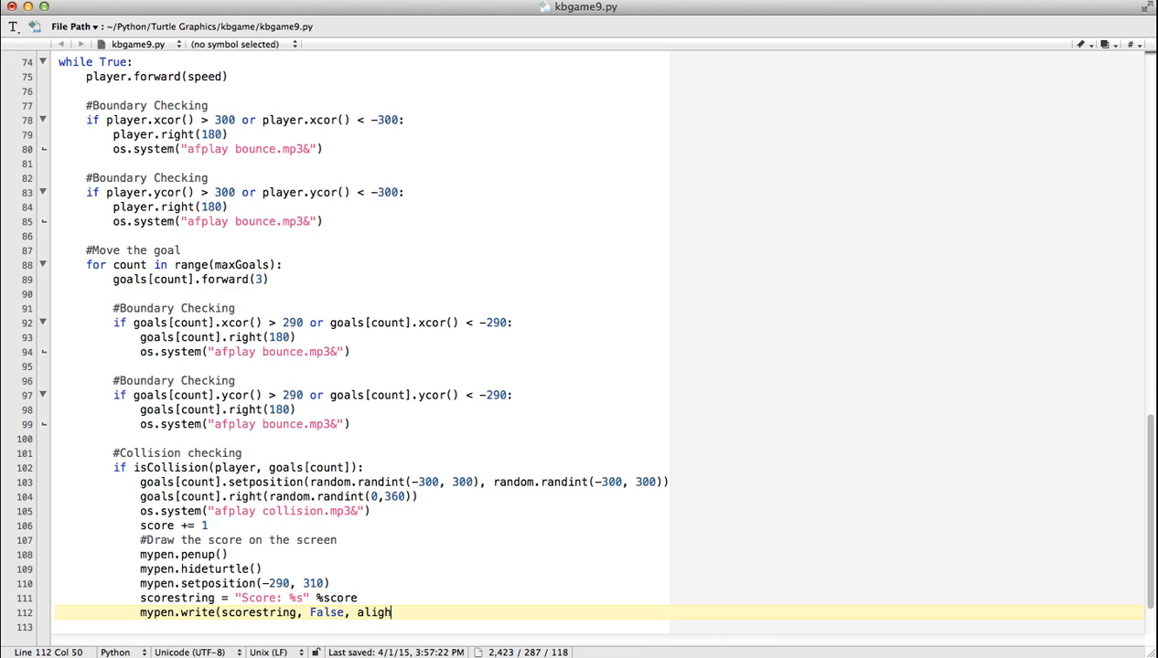
type("n")
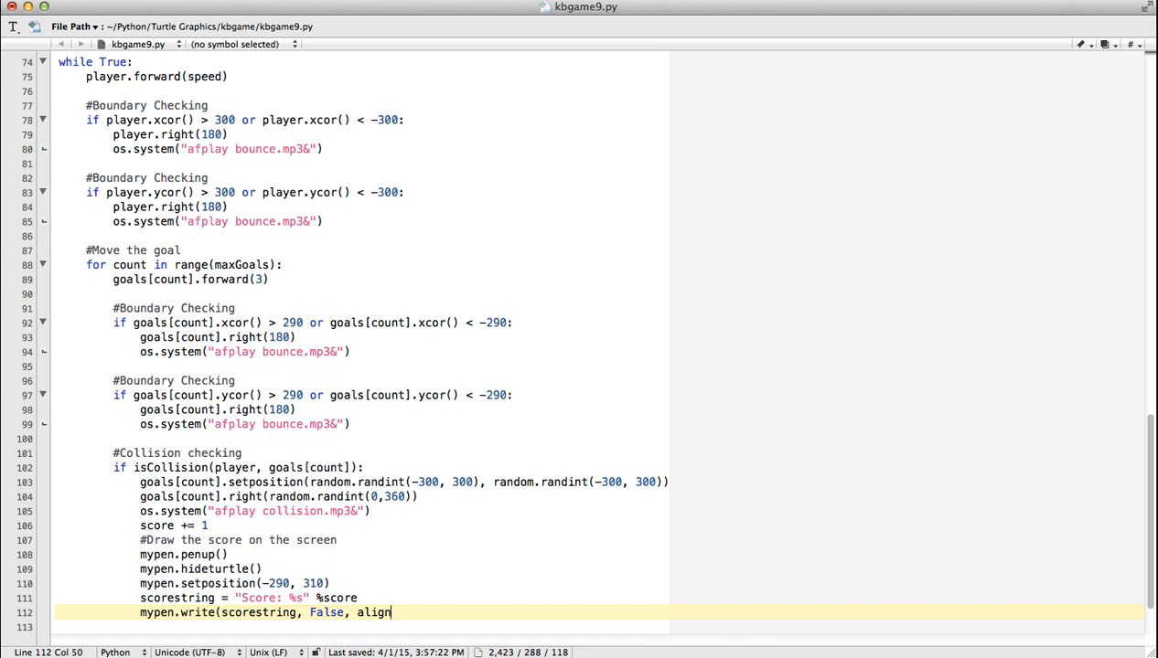
type("=\"left")
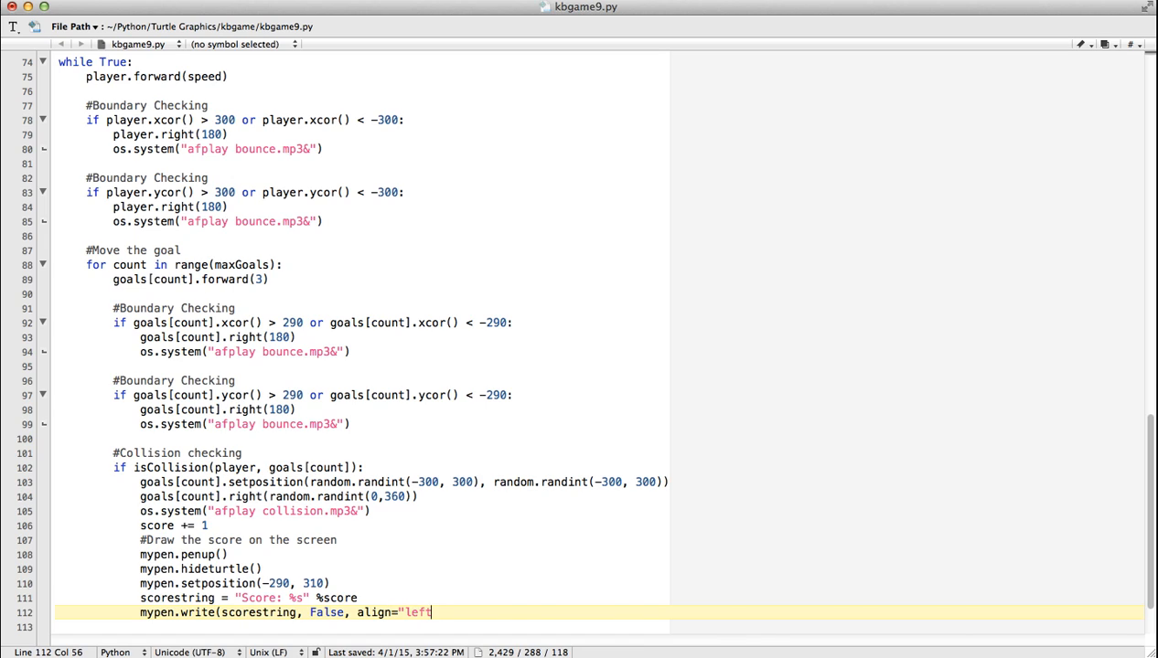
type("\",")
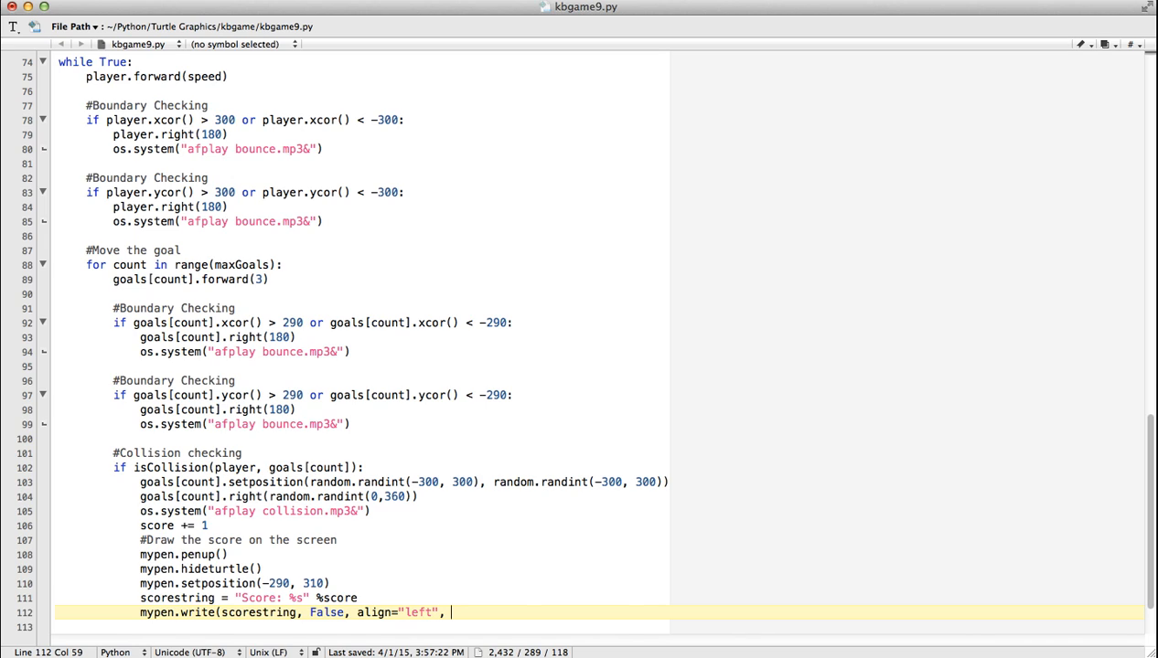
type("fa")
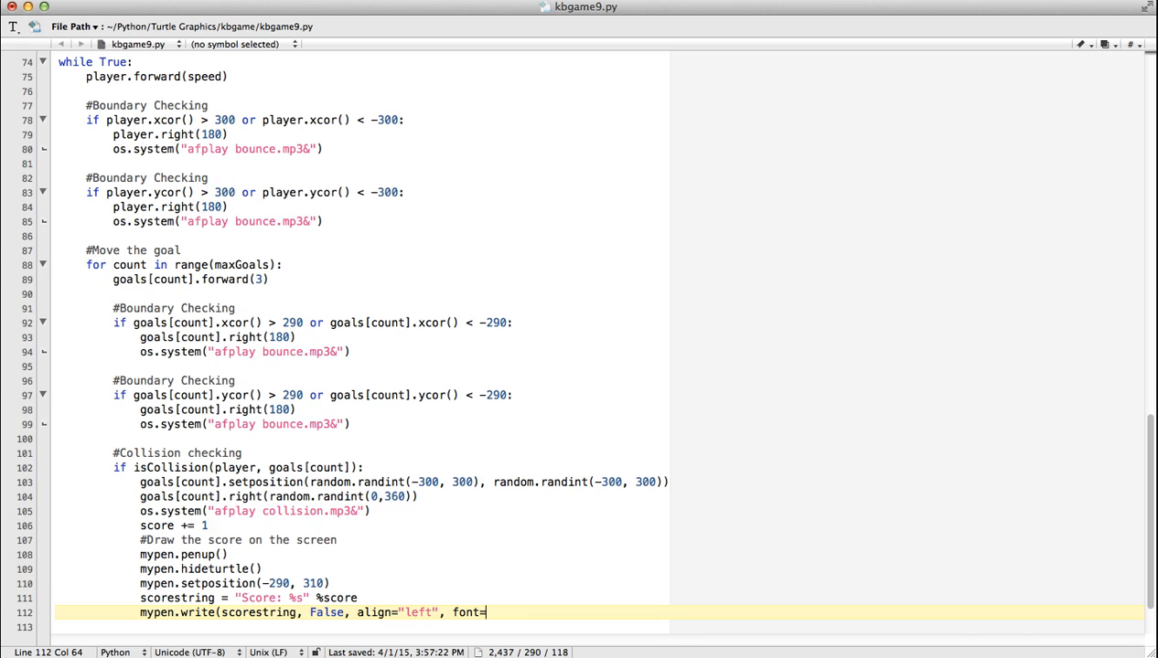
type("(")
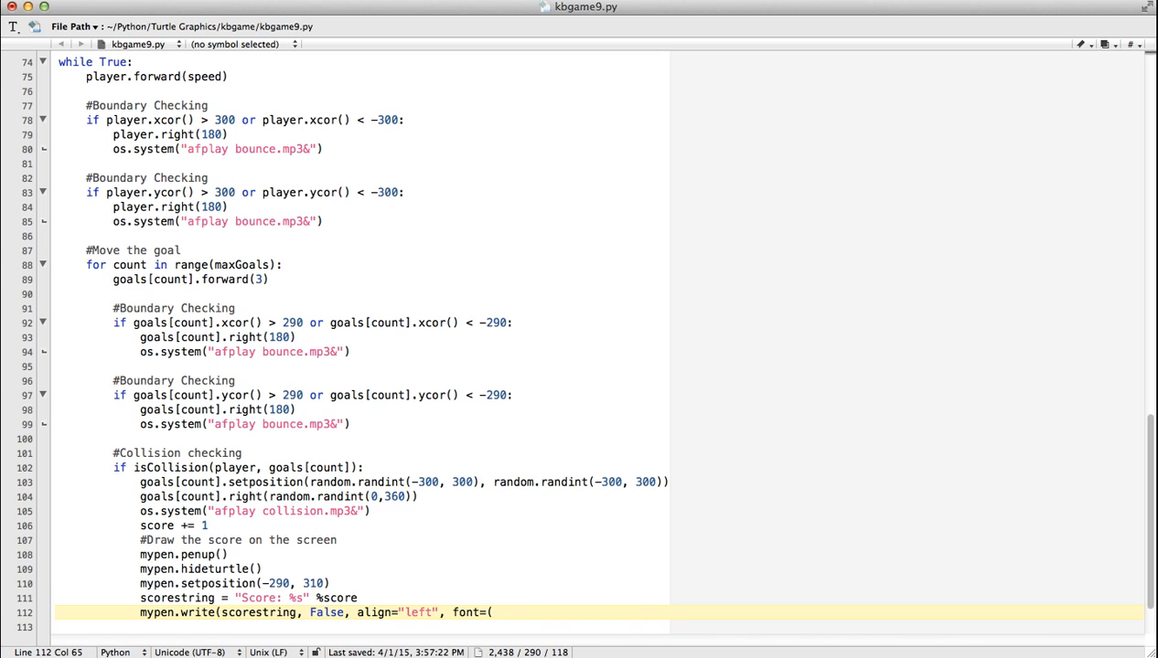
type("\"Arial\",")
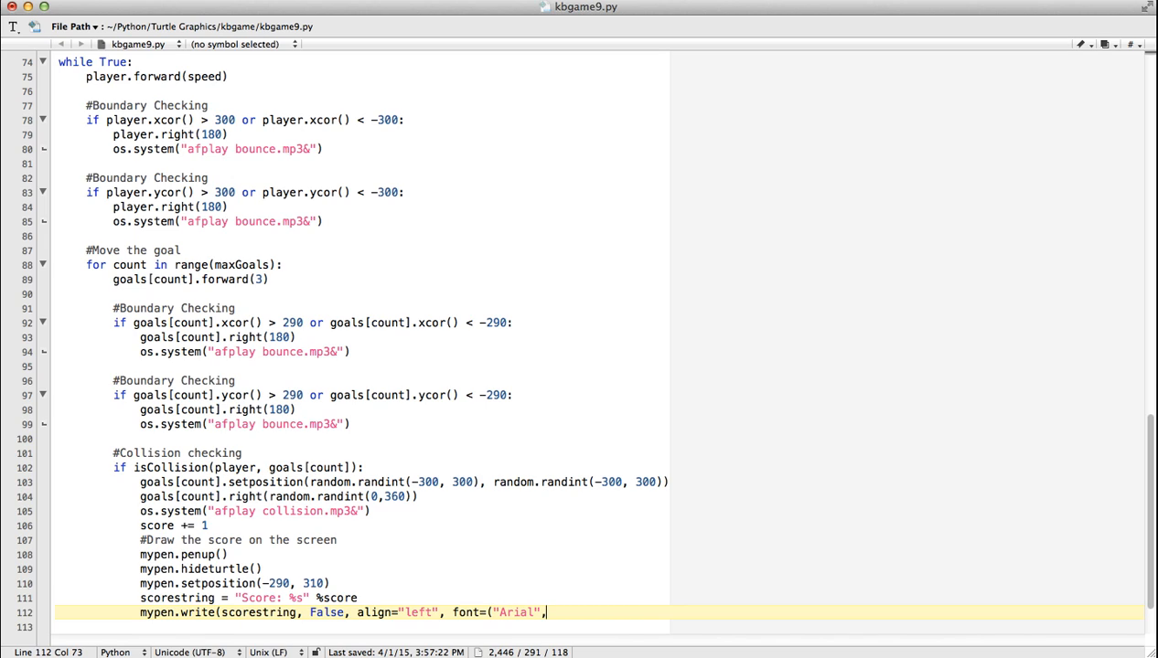
type("14")
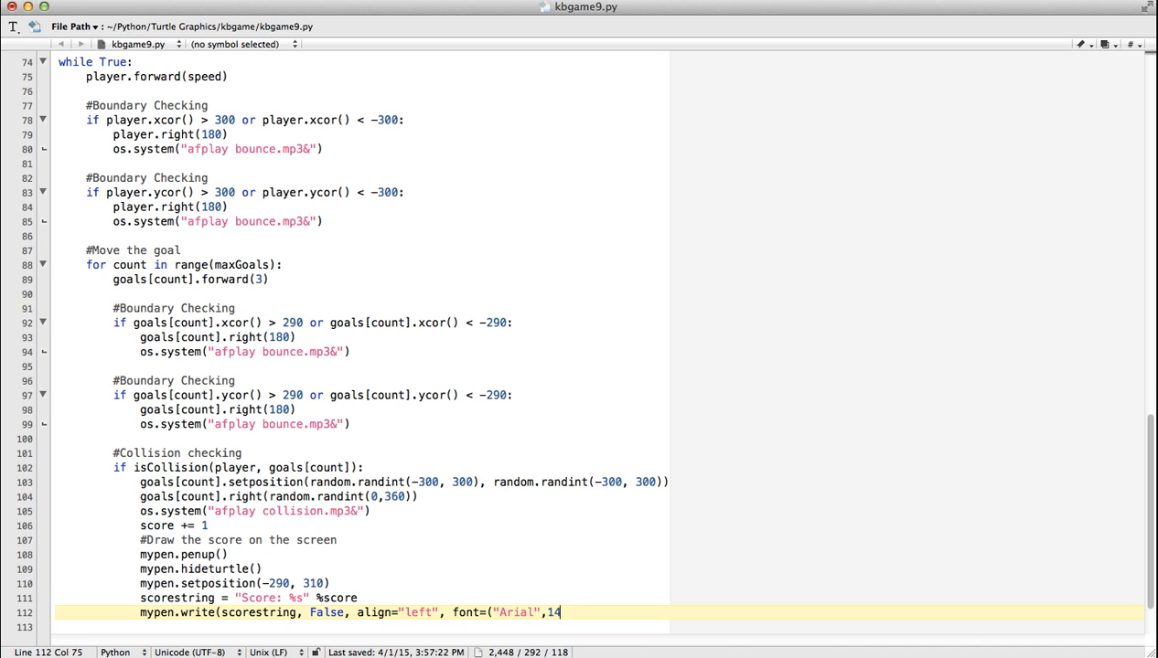
type(",")
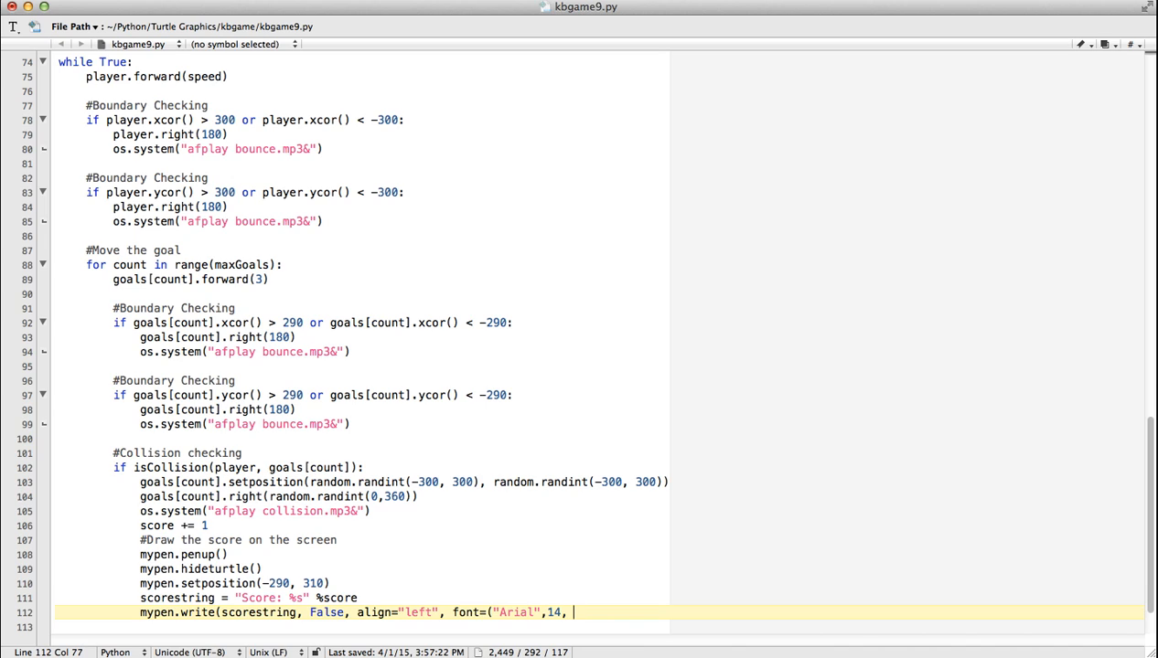
type("\"normal\"")
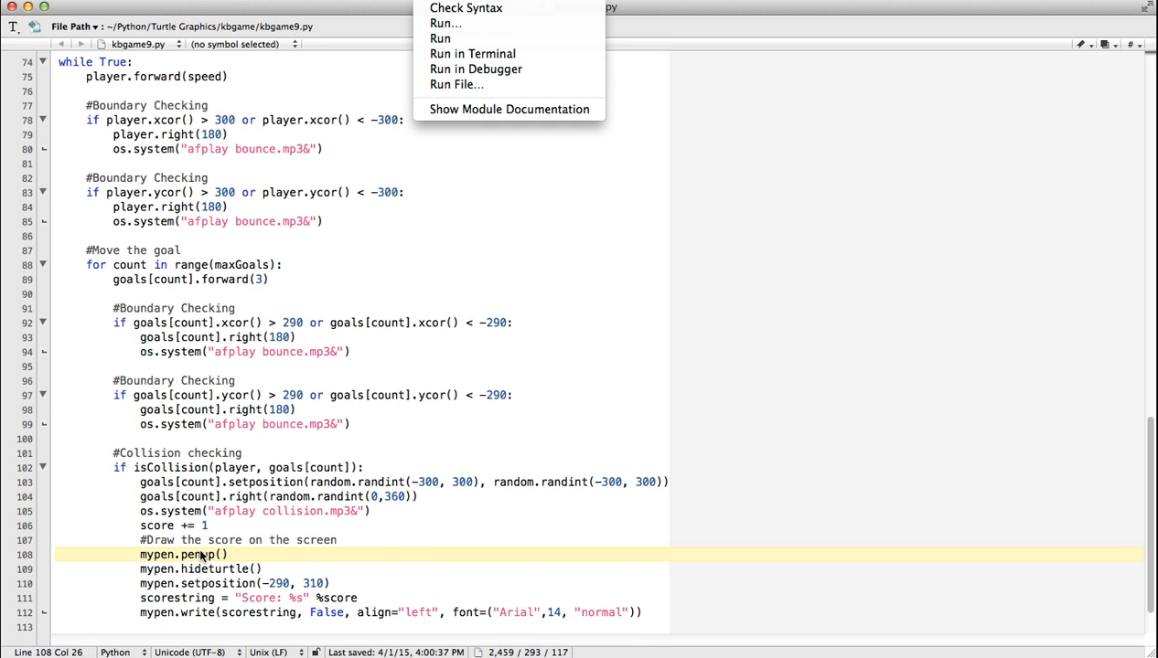
mouse_move(168, 629)
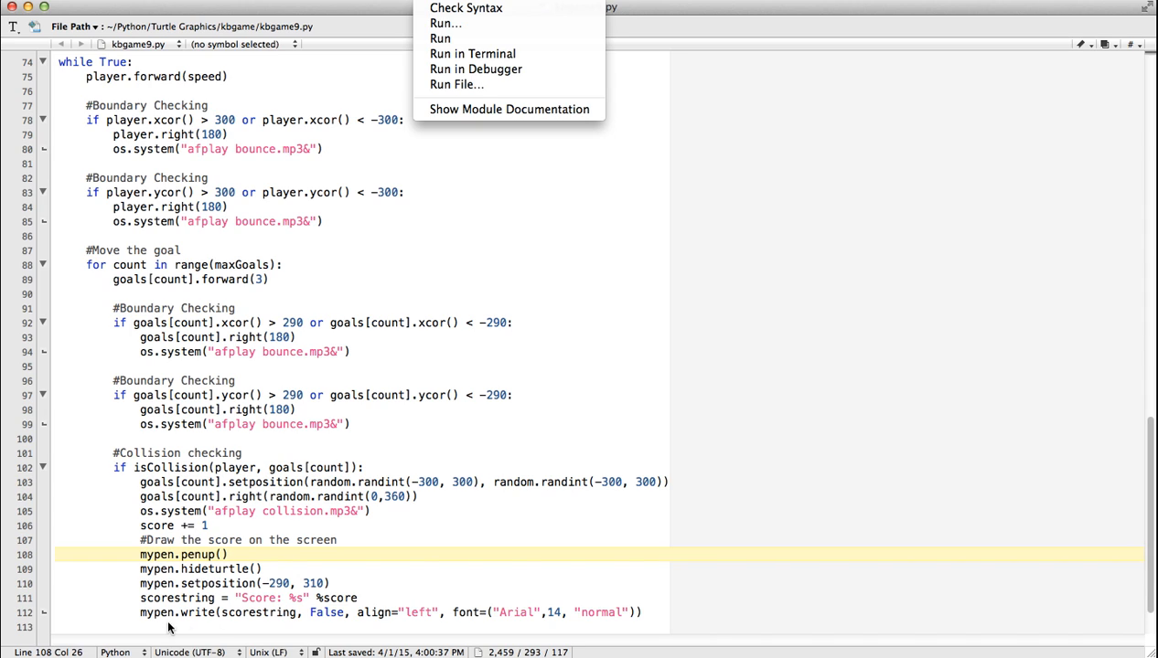
mouse_move(472, 53)
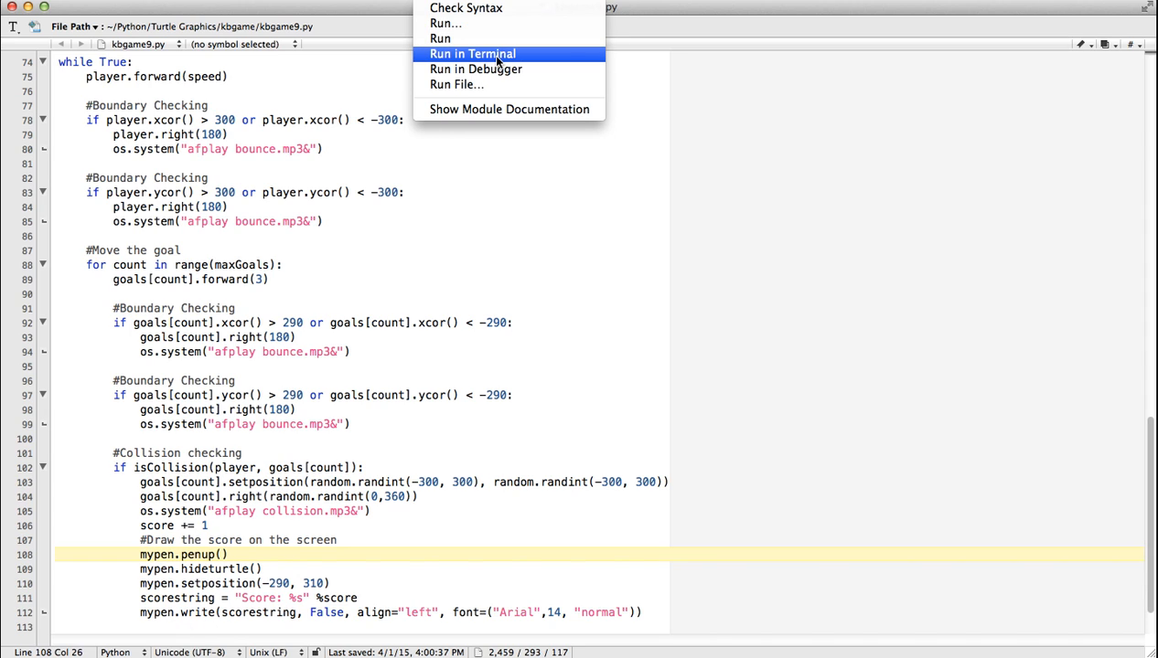
Run kbgame9.py in Terminal from the #! menu
left_click(471, 53)
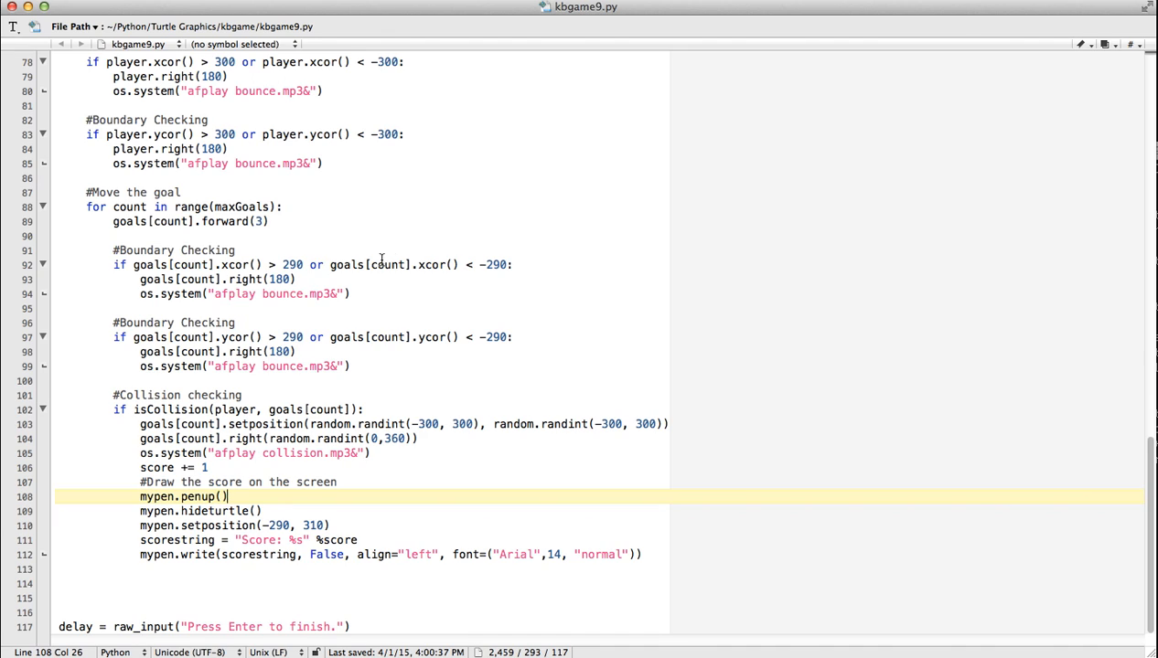
mouse_move(269, 507)
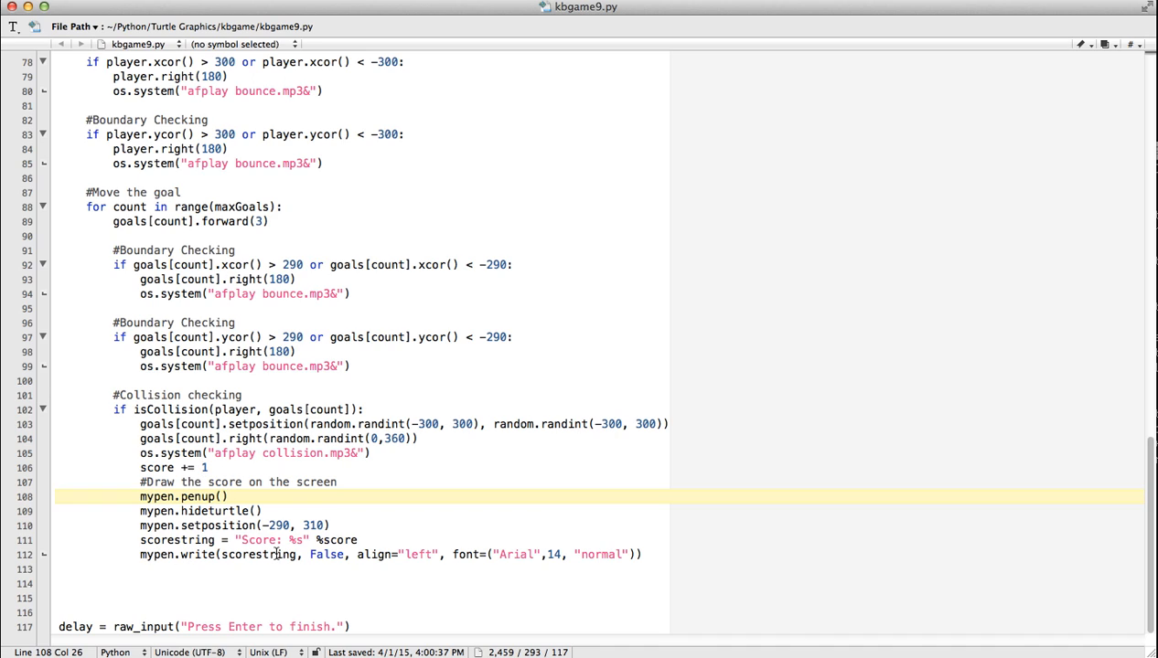
Insert mypen.undo() before mypen.penup(), then run the game in Terminal again
left_click(343, 482)
type("mypen.")
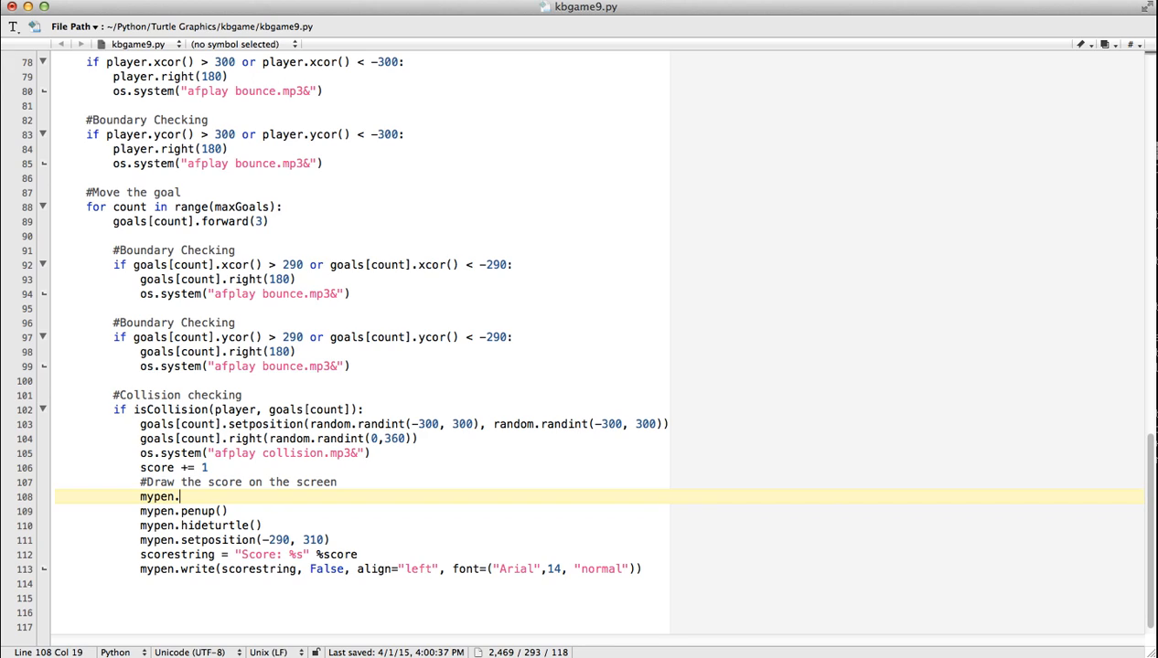
type("undo()")
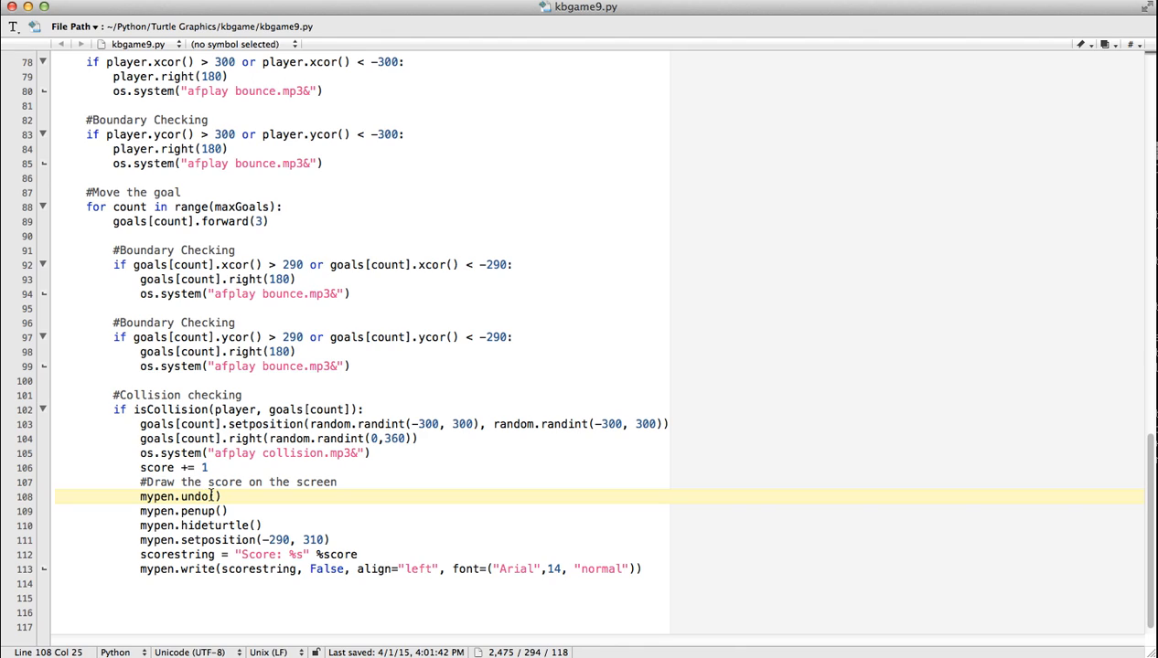
mouse_move(171, 570)
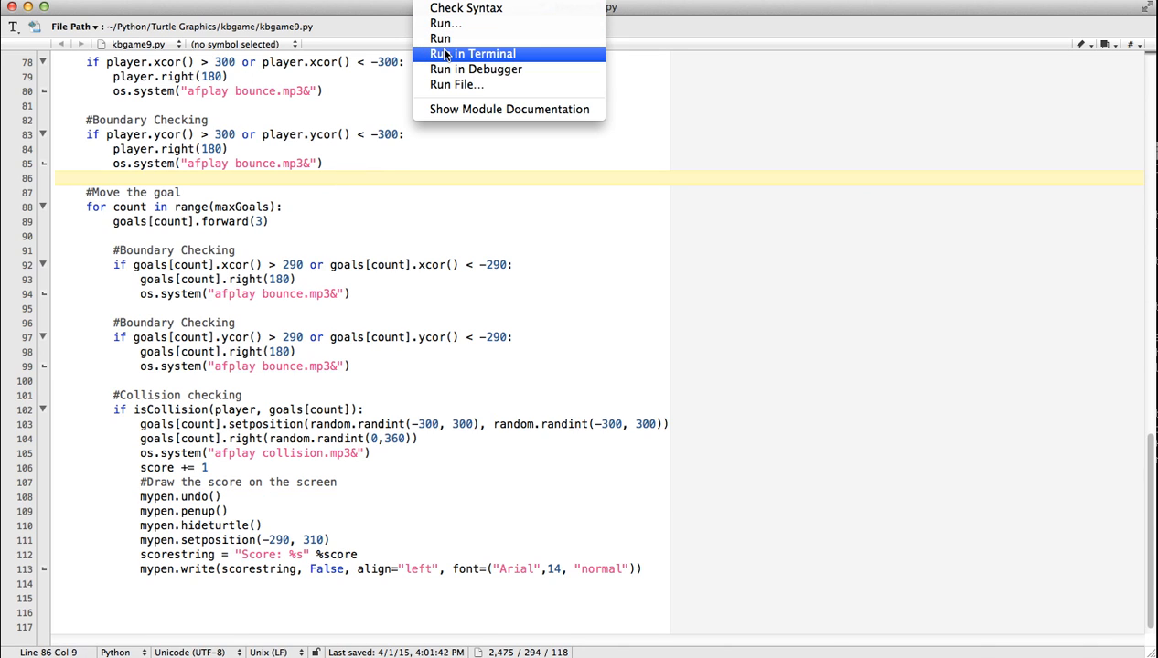
left_click(472, 53)
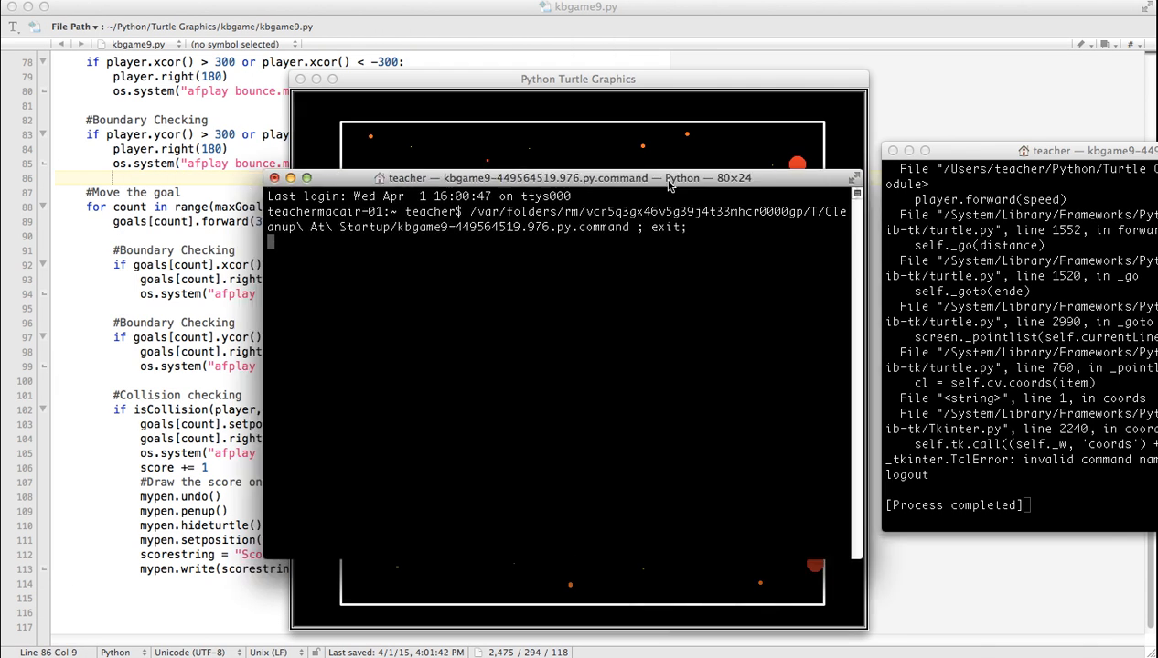